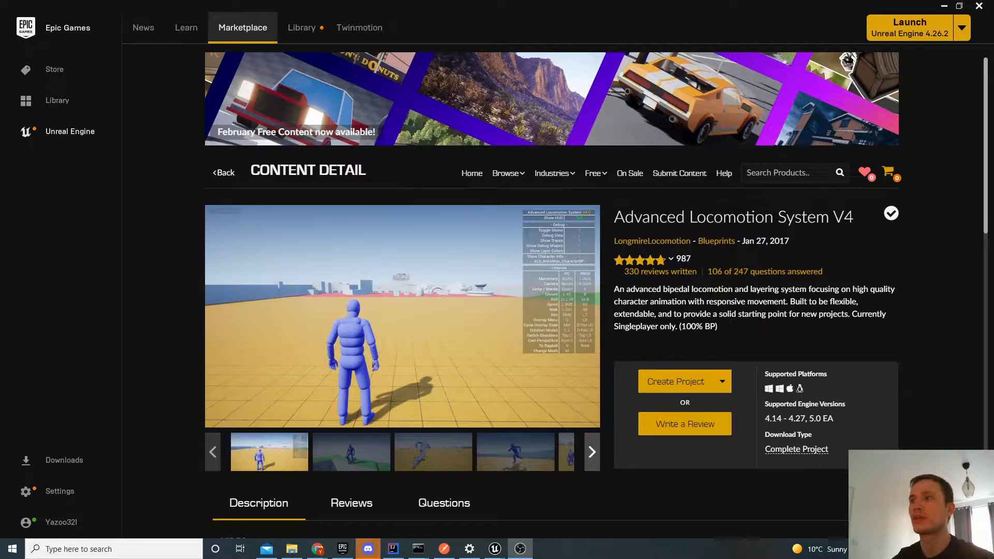
mouse_move(404, 169)
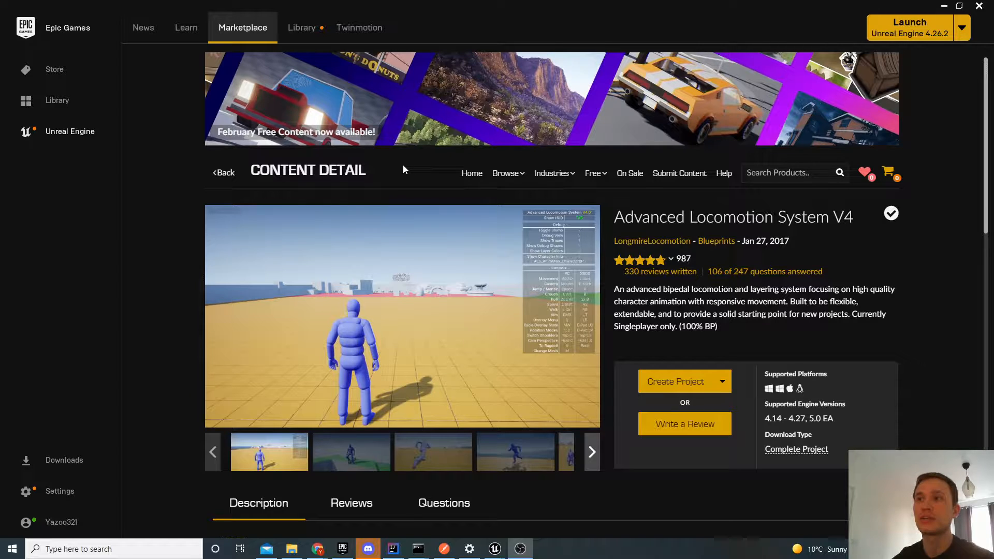
mouse_move(675, 417)
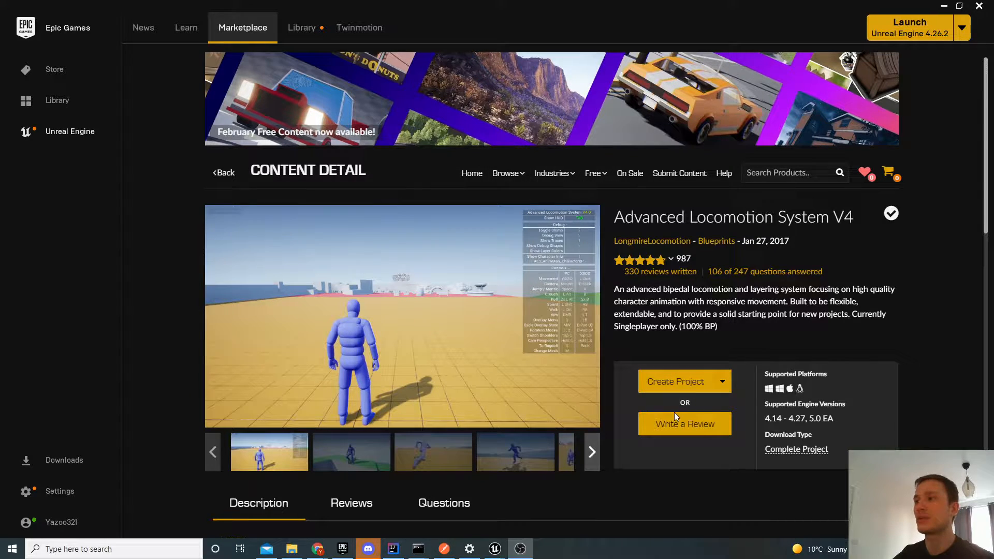
mouse_move(653, 354)
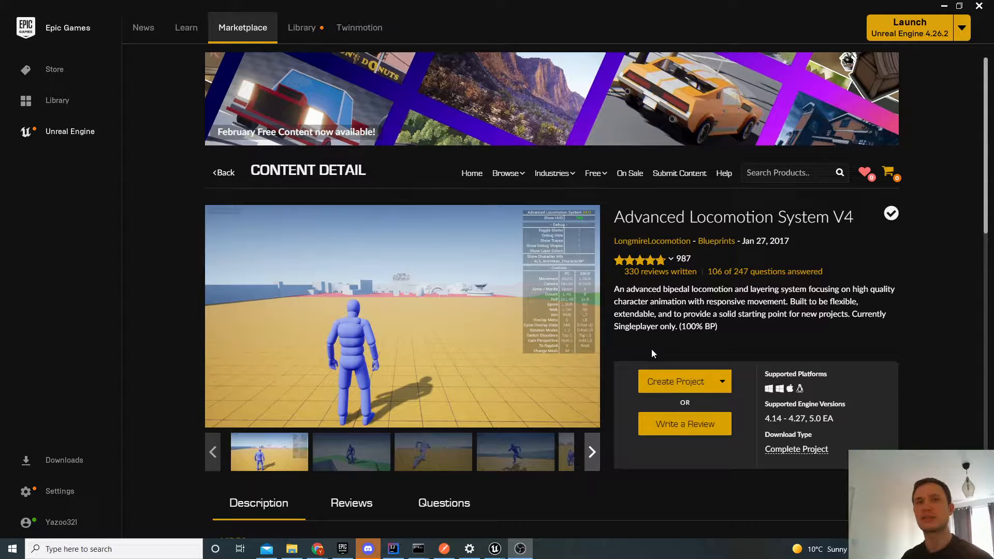
mouse_move(646, 288)
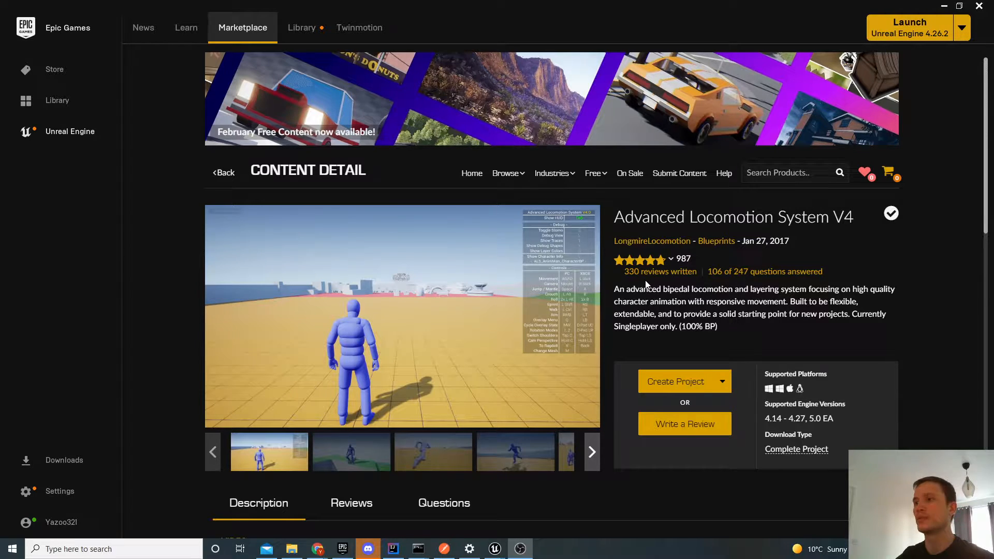
- Switch to the AdvancedLoco editor, play-test ALS_DemoLevel, then stop playing
scroll("down", 3)
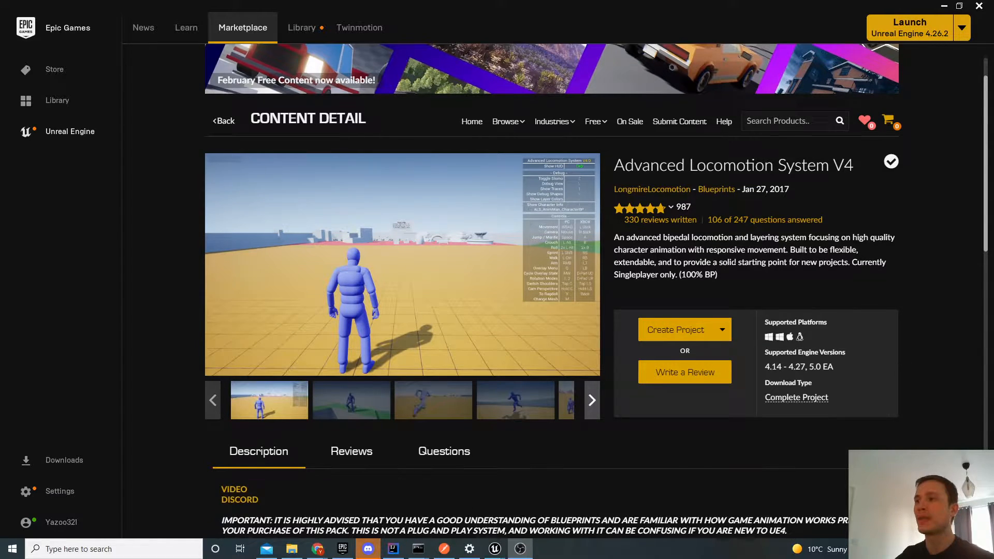
mouse_move(638, 318)
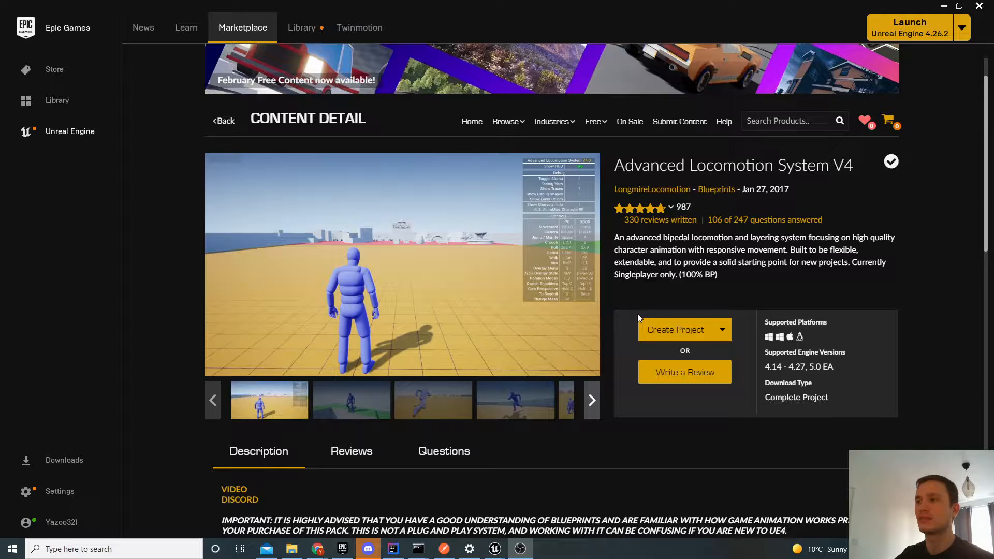
mouse_move(494, 549)
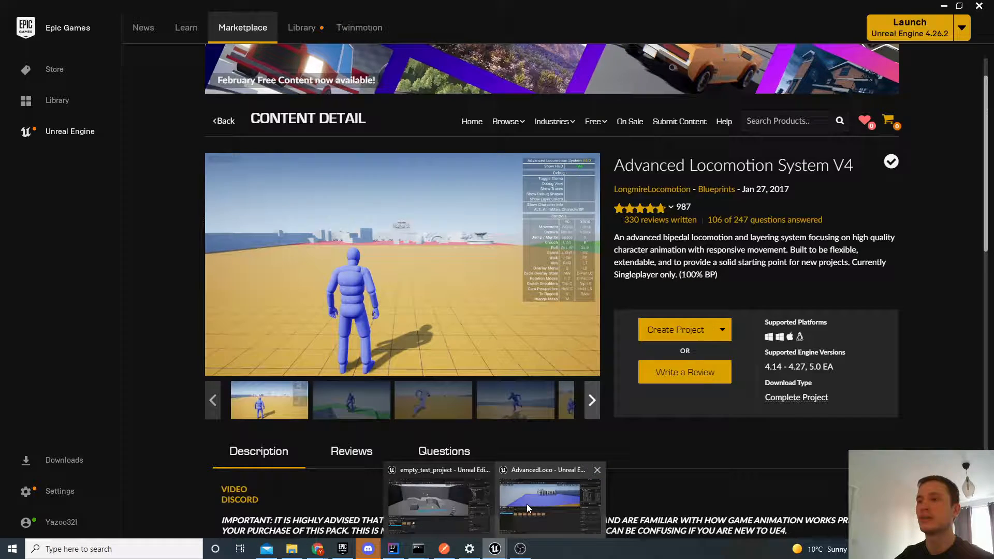
left_click(549, 503)
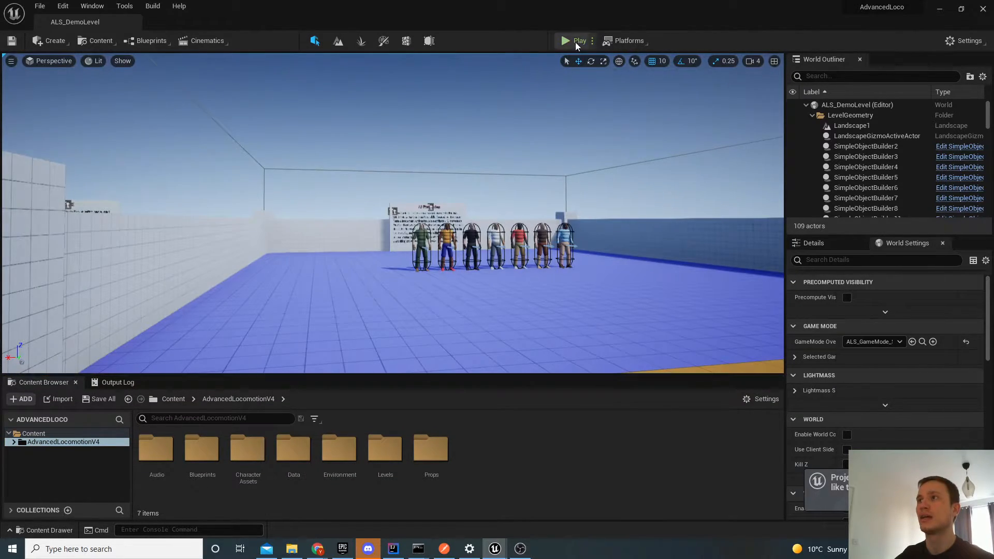
left_click(564, 41)
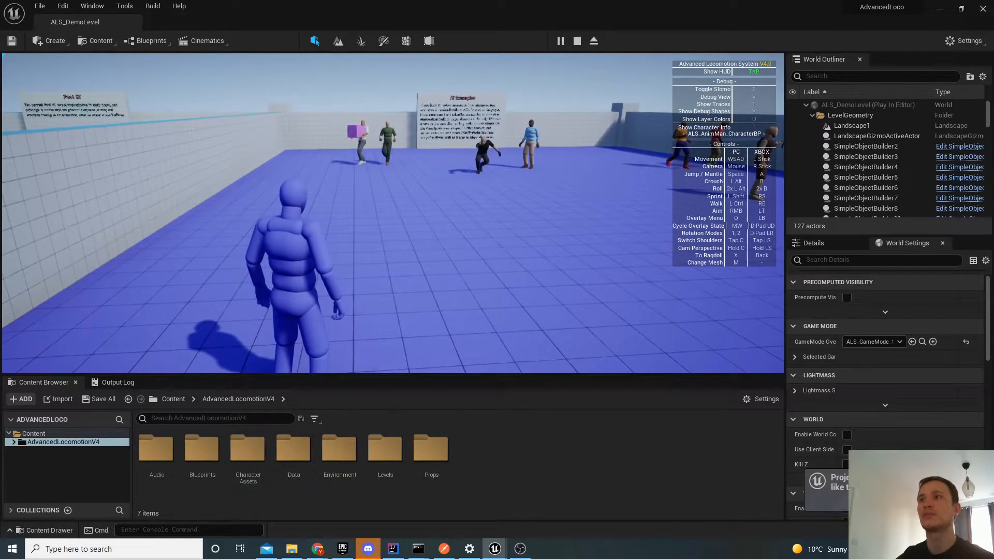
left_click(576, 40)
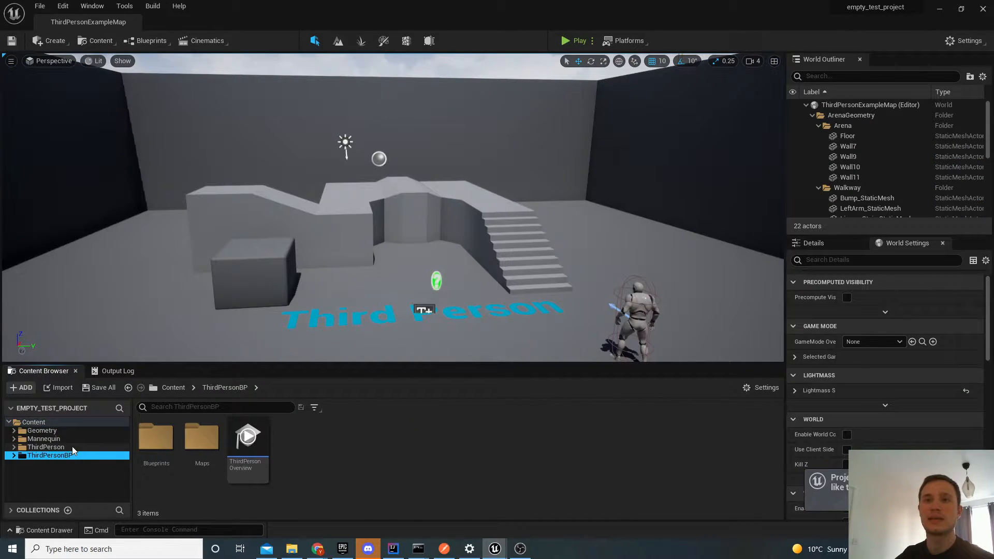
mouse_move(80, 466)
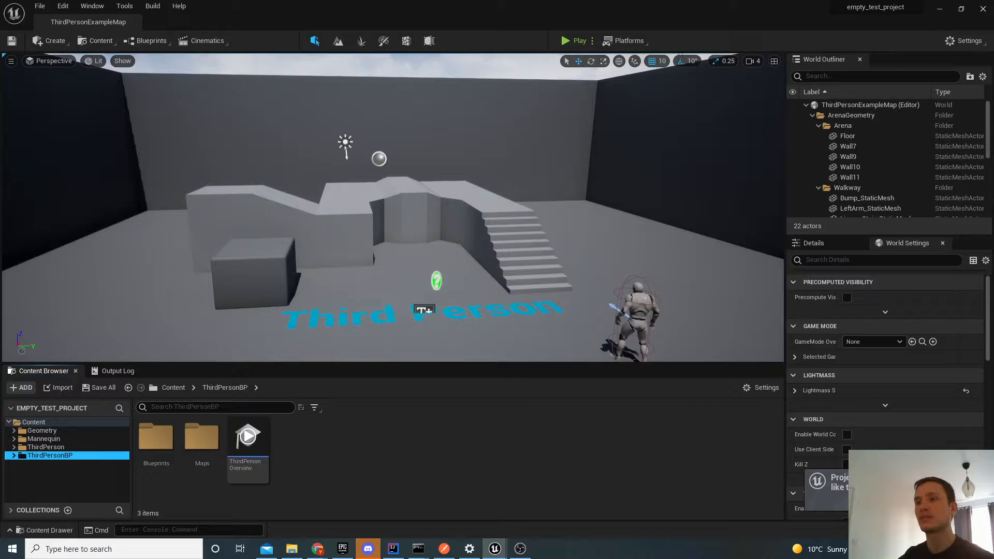
mouse_move(494, 548)
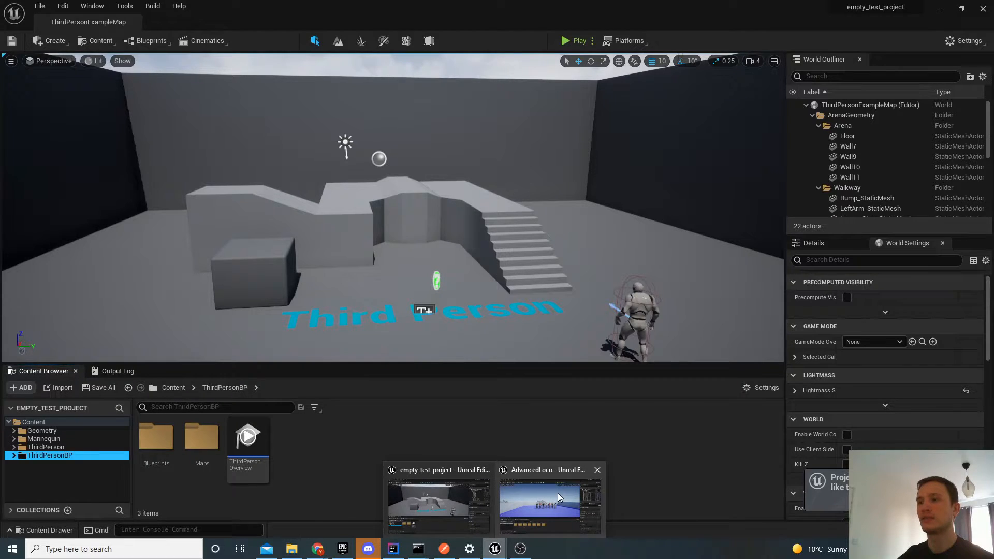
mouse_move(440, 484)
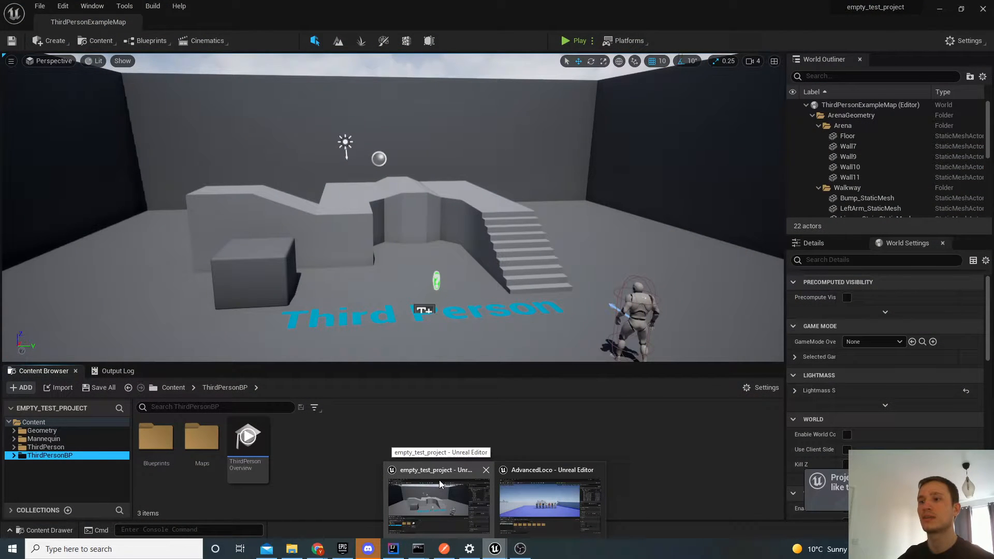
mouse_move(317, 549)
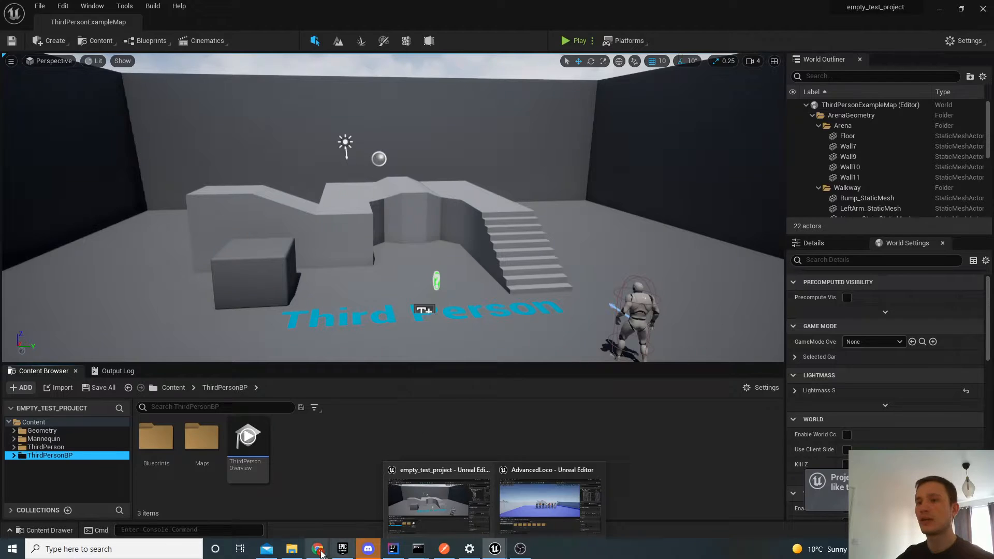
- Scroll the Chrome ALS tutorial to its Engine Input and key mapping screenshots
left_click(316, 548)
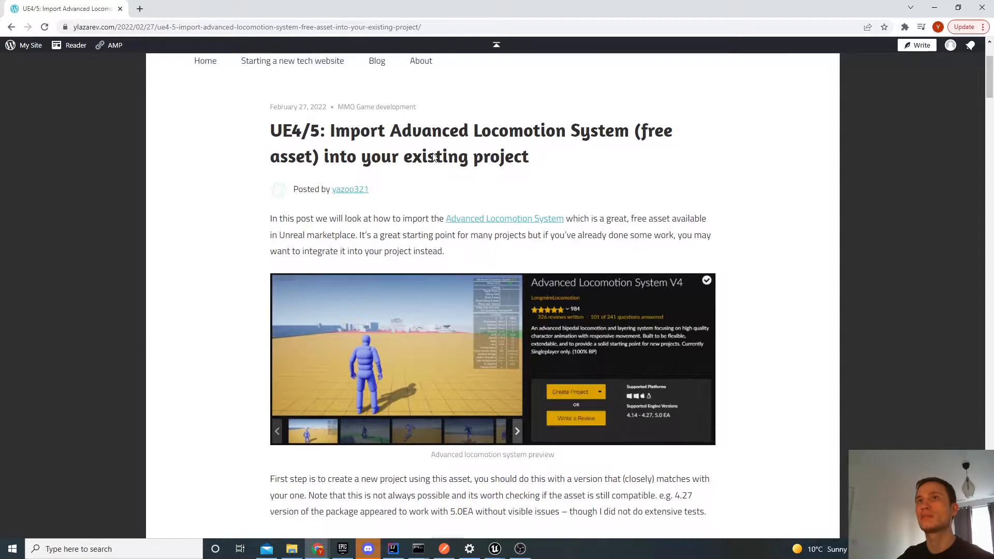
scroll("down", 3)
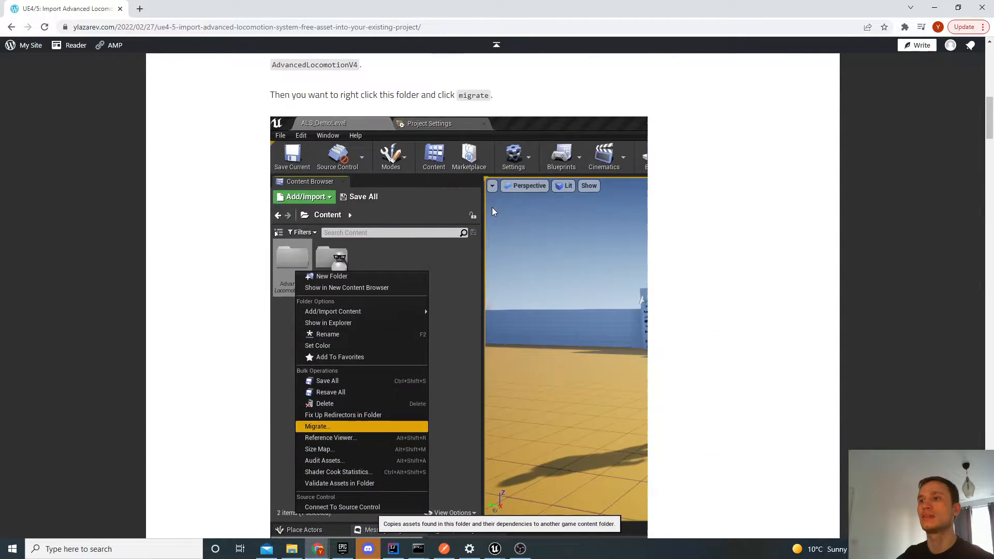
scroll("down", 3)
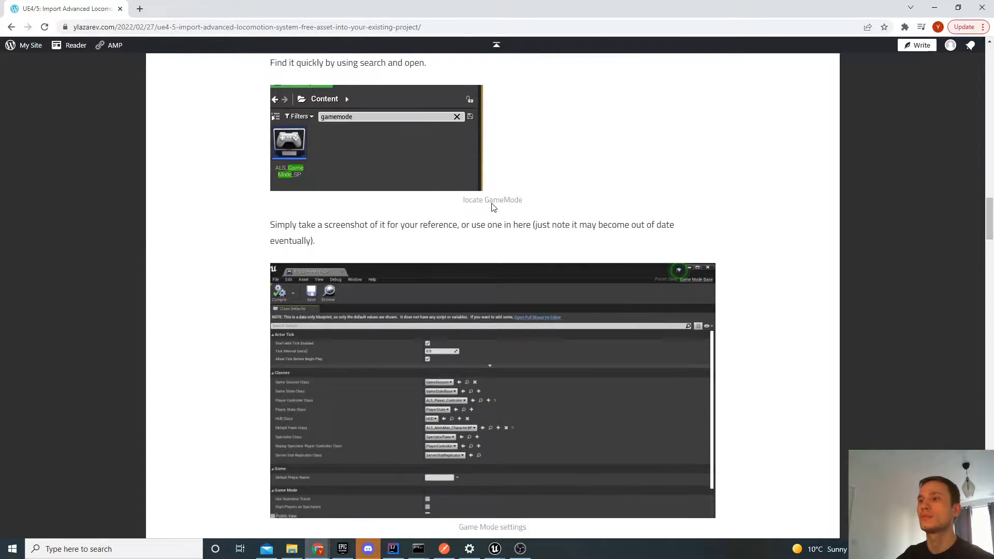
scroll("down", 3)
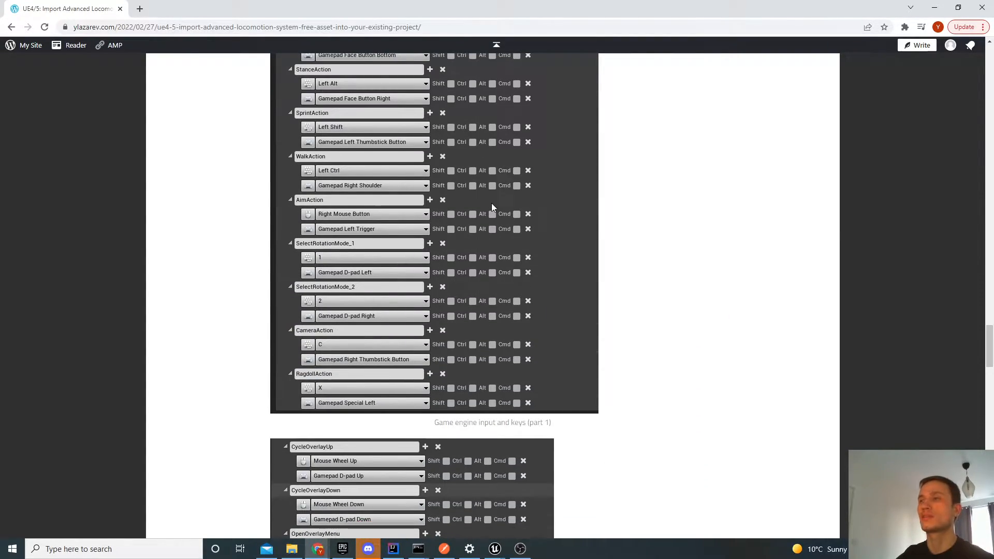
scroll("up", 3)
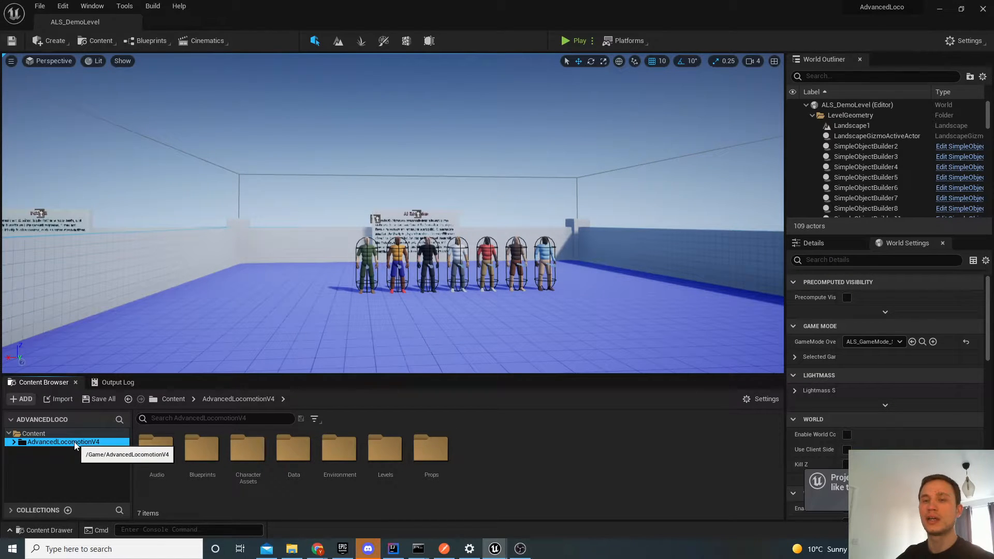
mouse_move(116, 38)
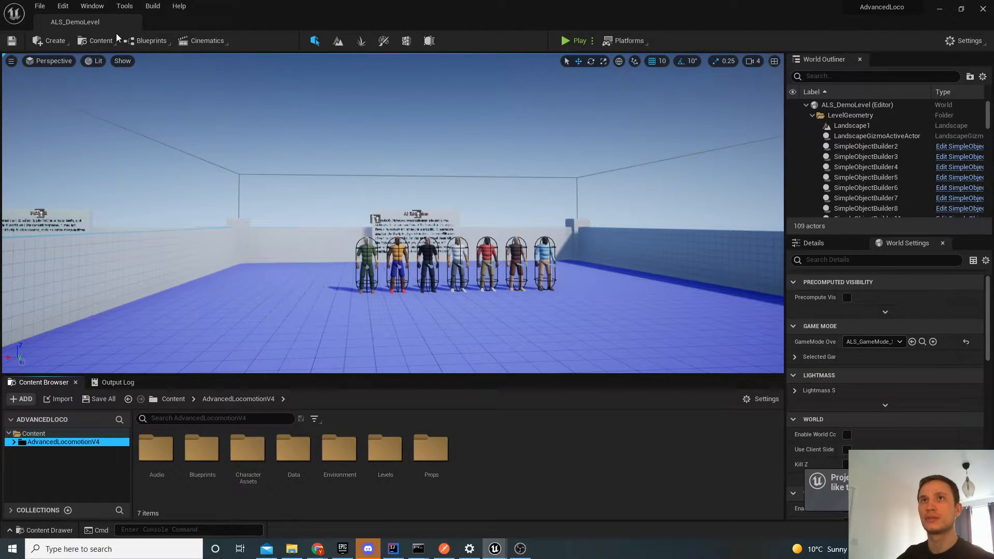
mouse_move(63, 441)
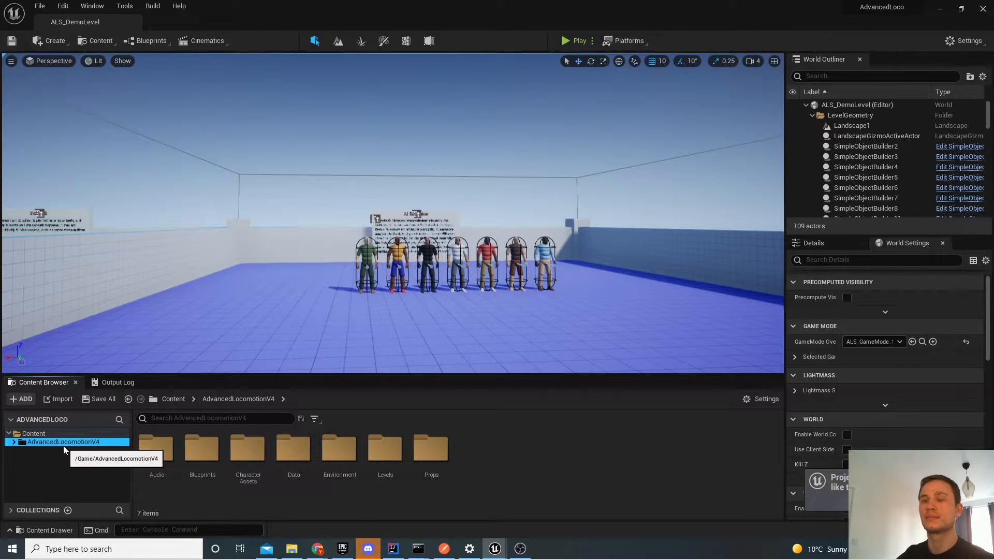
- Start migrating the AdvancedLocomotionV4 folder and confirm the listed ALS assets
right_click(63, 442)
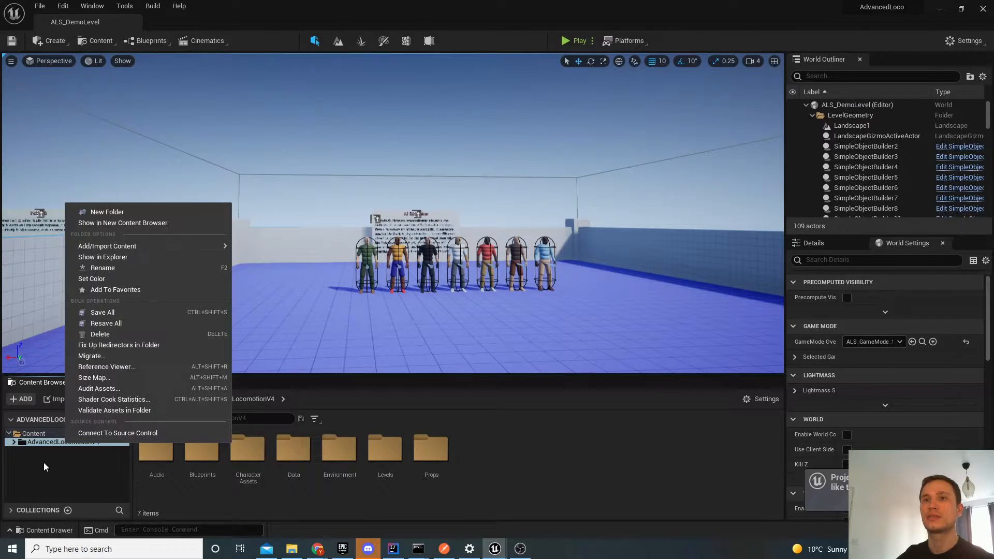
mouse_move(105, 366)
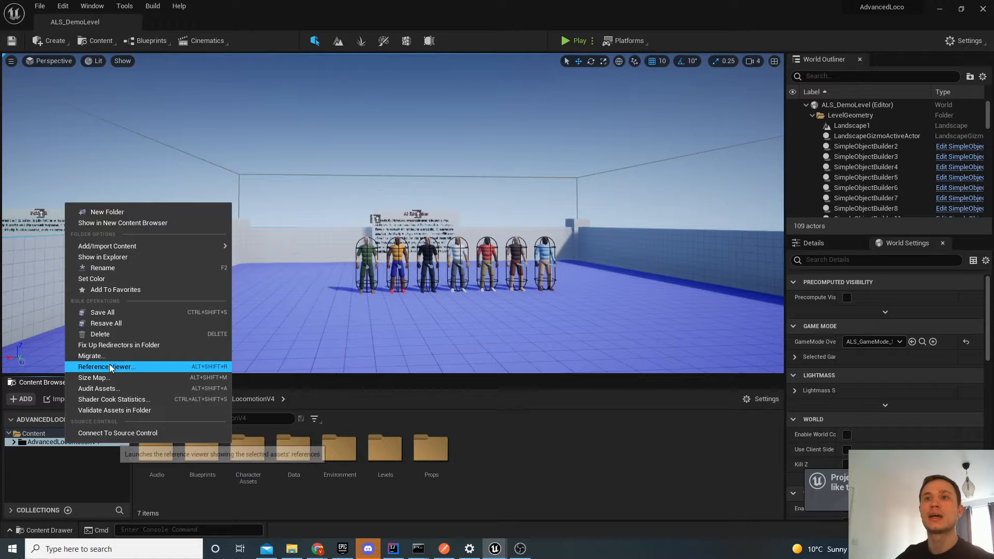
left_click(92, 356)
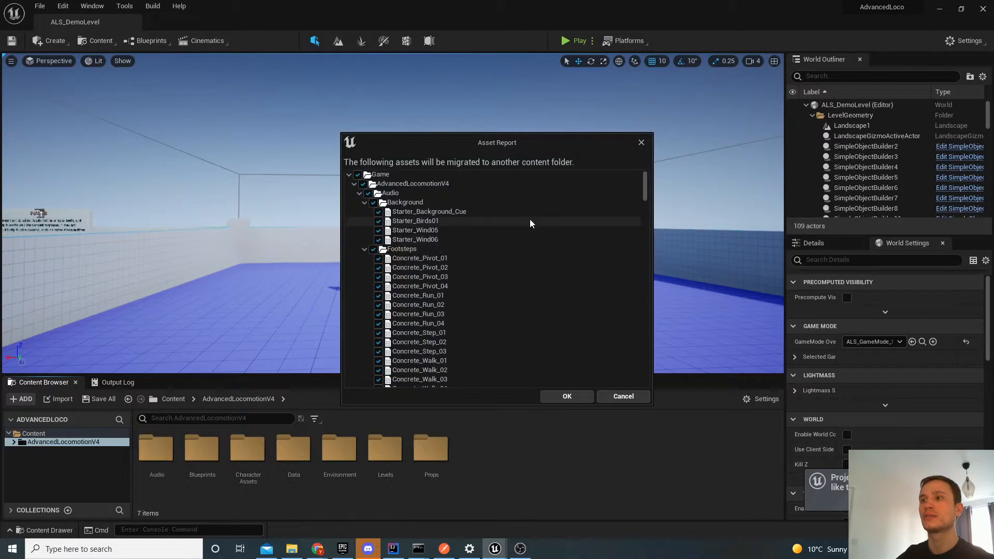
scroll("down", 3)
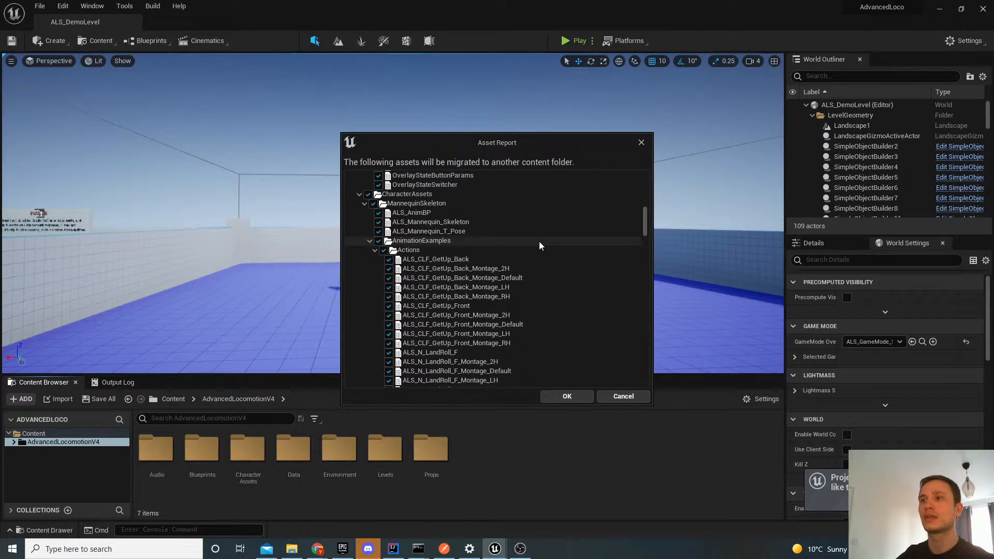
scroll("down", 3)
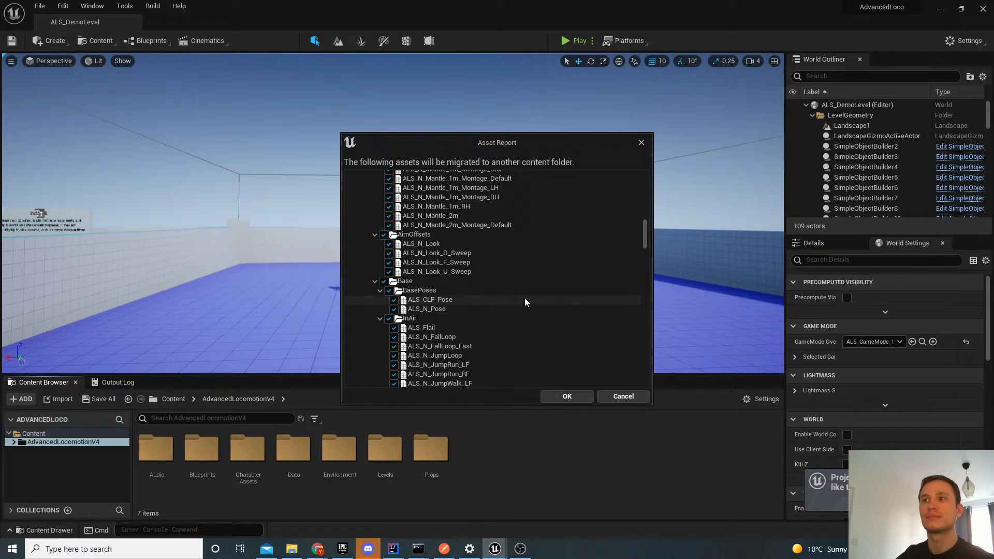
mouse_move(529, 297)
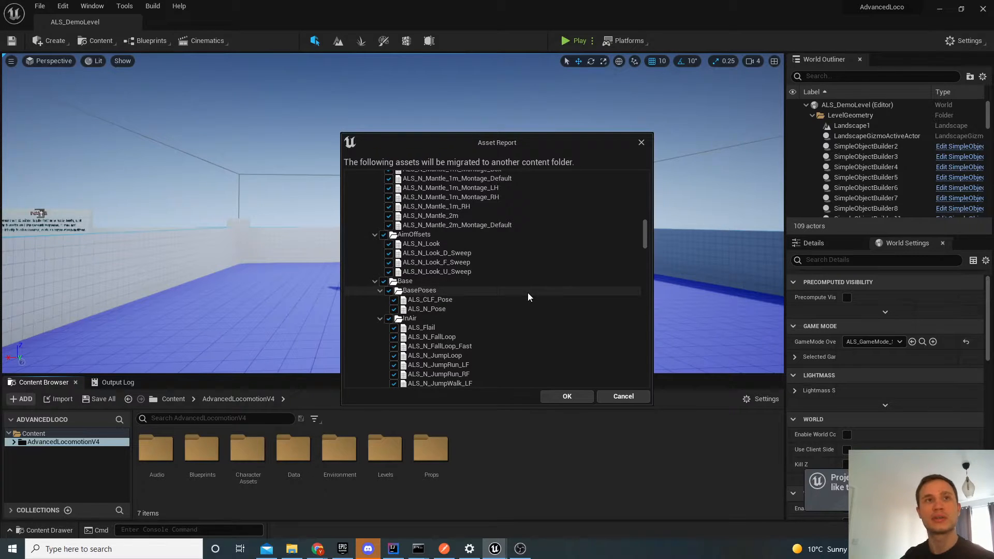
mouse_move(539, 385)
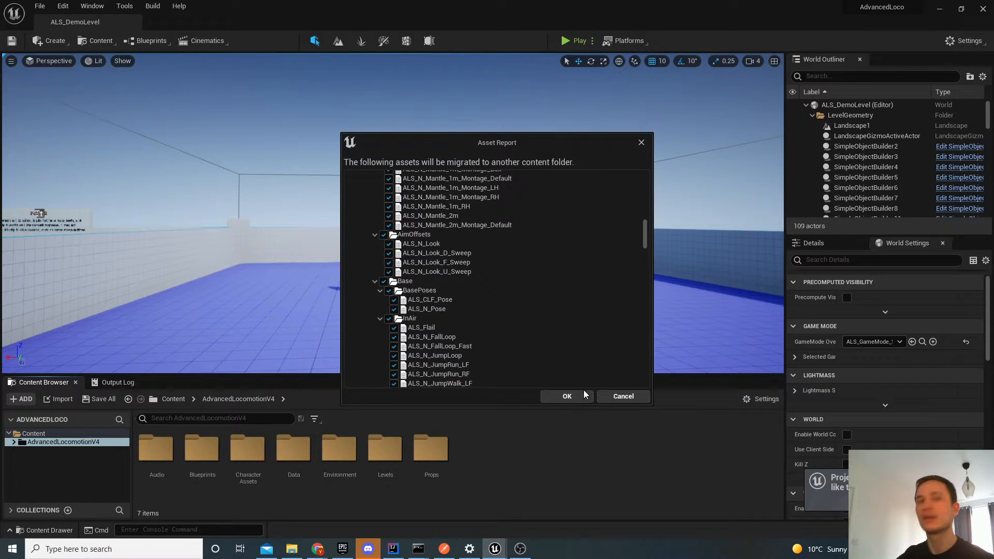
mouse_move(563, 410)
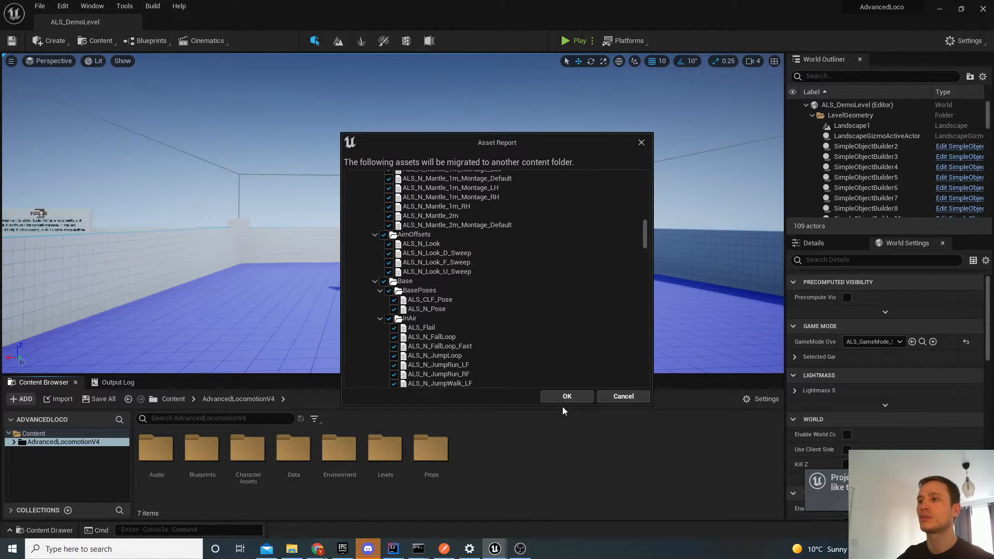
left_click(566, 396)
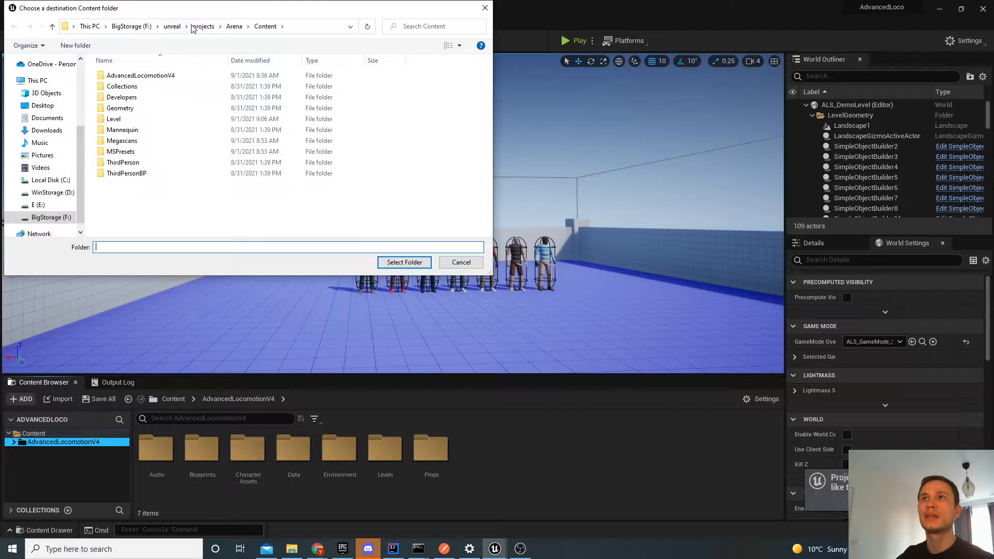
- Choose empty_test_project's Content folder as the migration destination
left_click(203, 26)
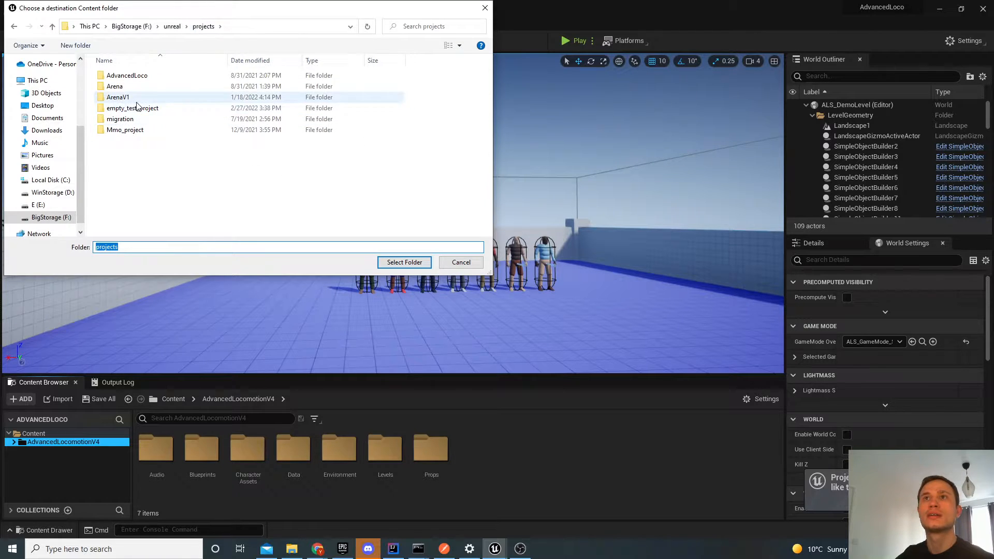
double_click(133, 108)
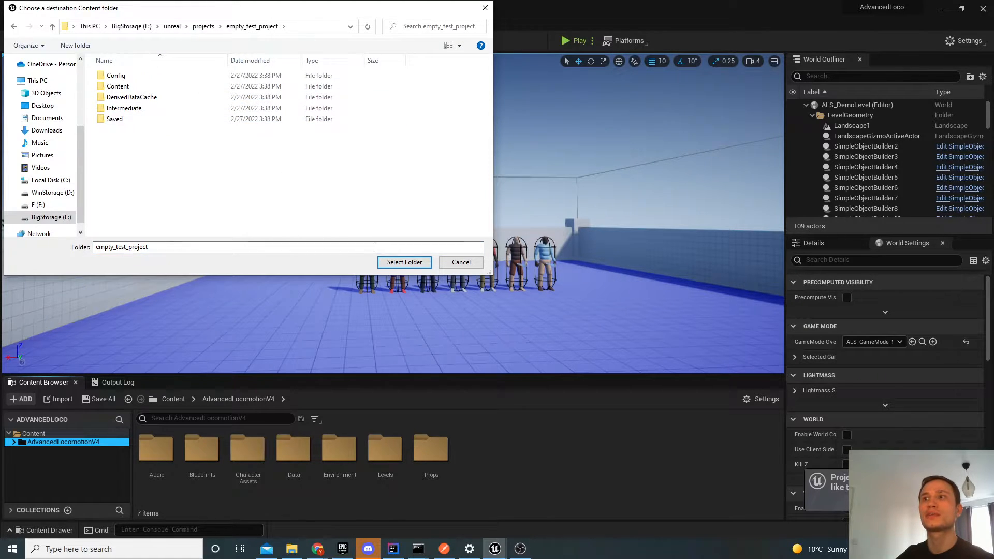
left_click(117, 86)
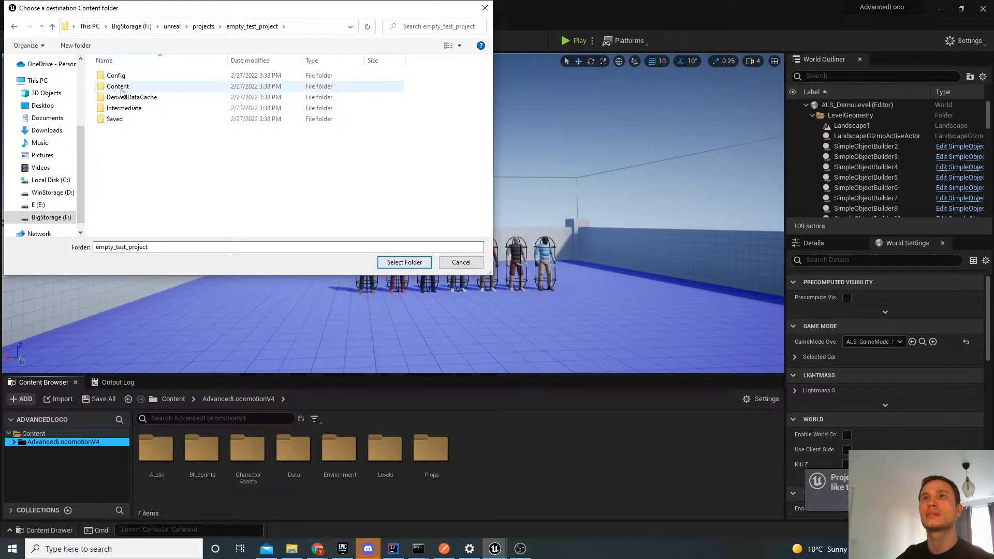
double_click(117, 85)
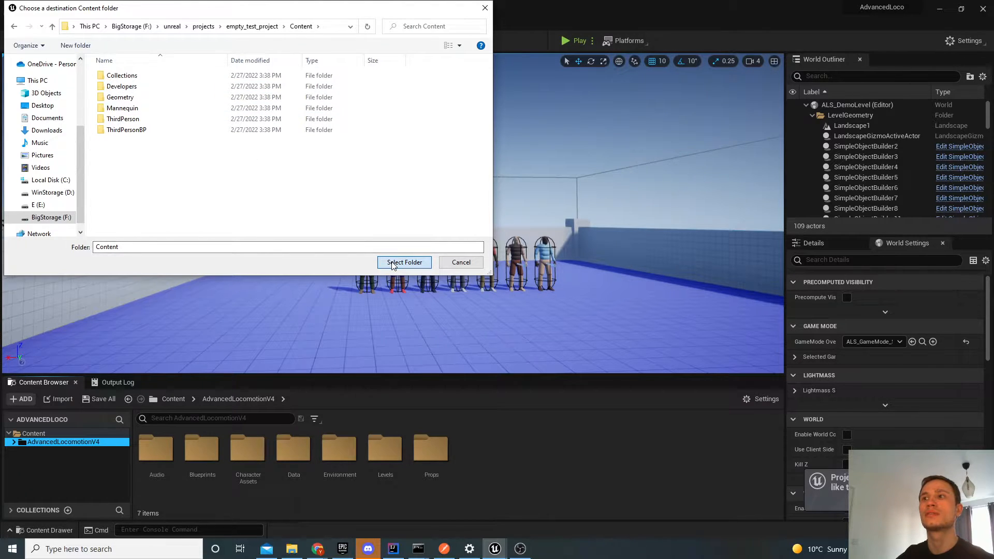
left_click(404, 262)
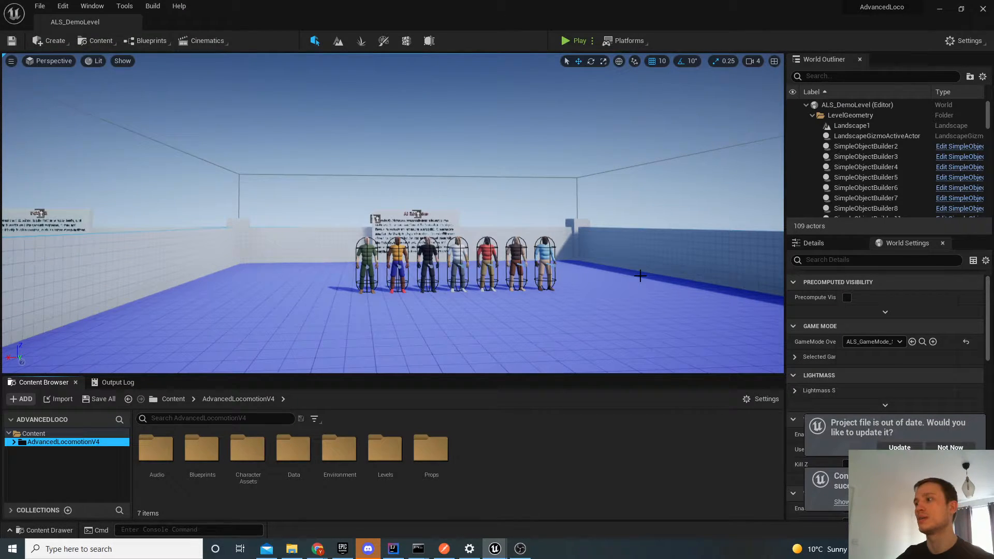
mouse_move(494, 548)
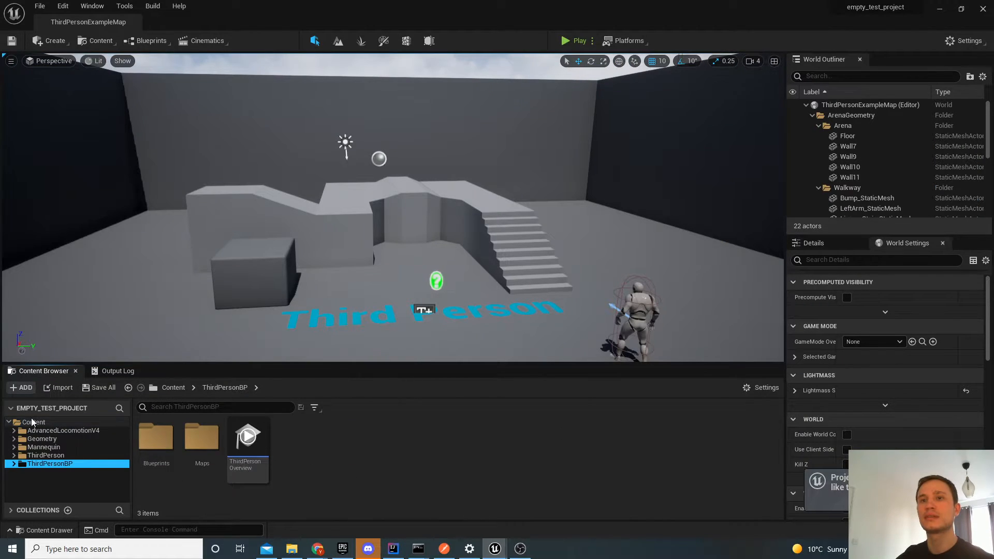
- Open ALS_DemoLevel from the AdvancedLocomotionV4 Levels folder in the Content Browser
left_click(63, 430)
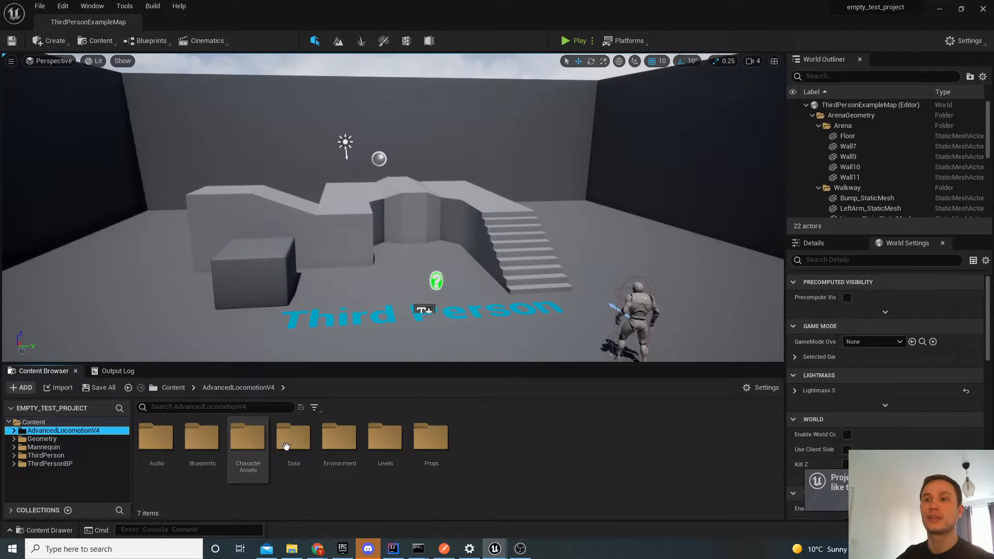
double_click(384, 437)
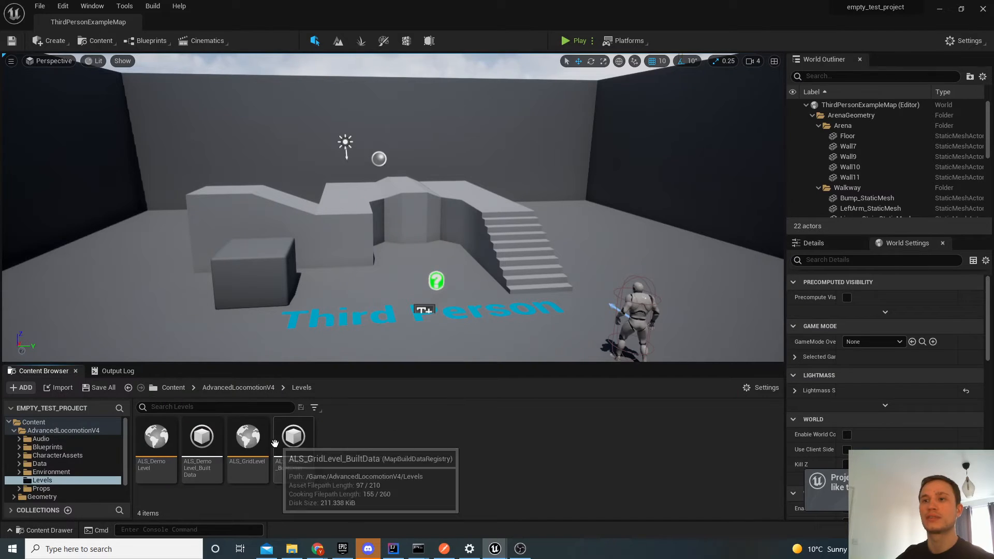
double_click(156, 436)
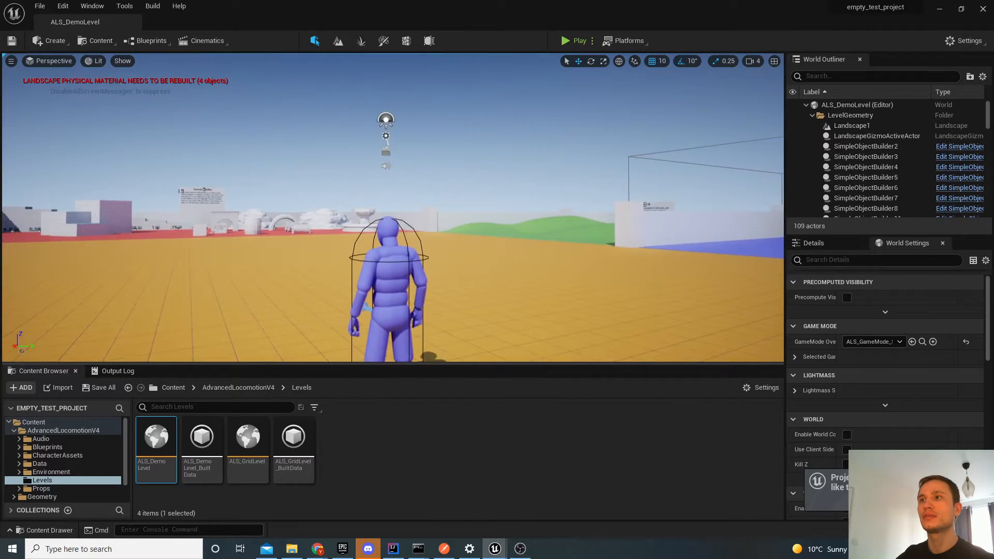
- Play and stop ALS_DemoLevel, then open Edit > Project Settings
left_click(563, 40)
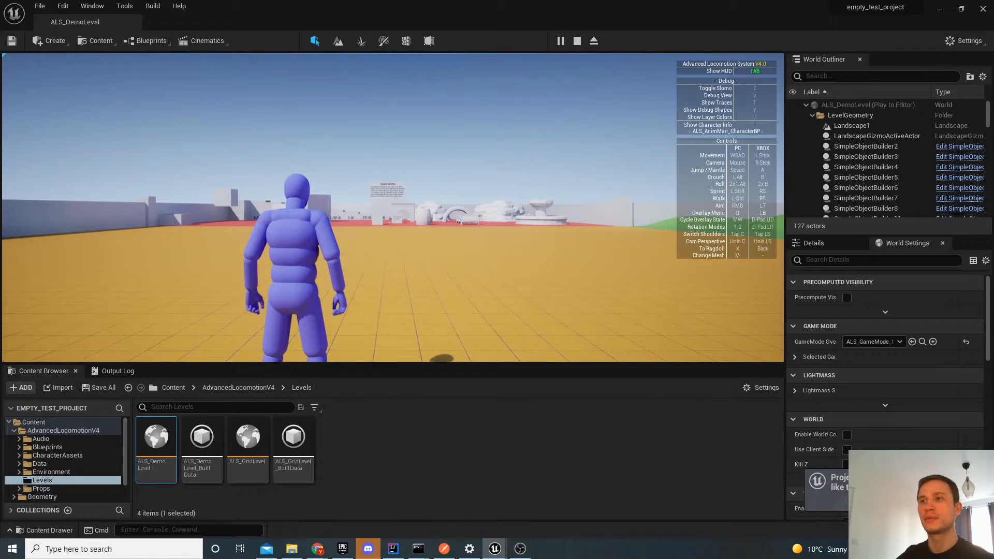
left_click(576, 41)
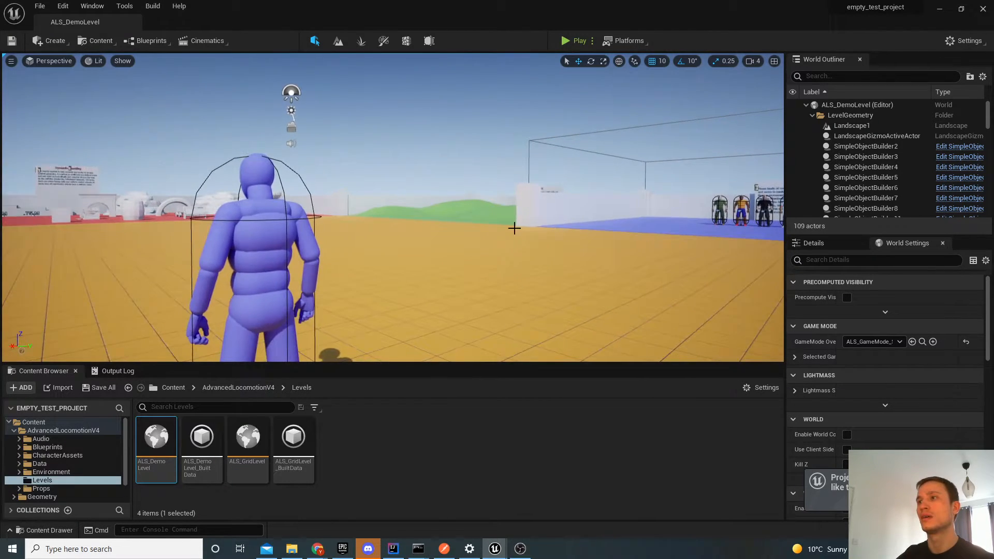
left_click(62, 6)
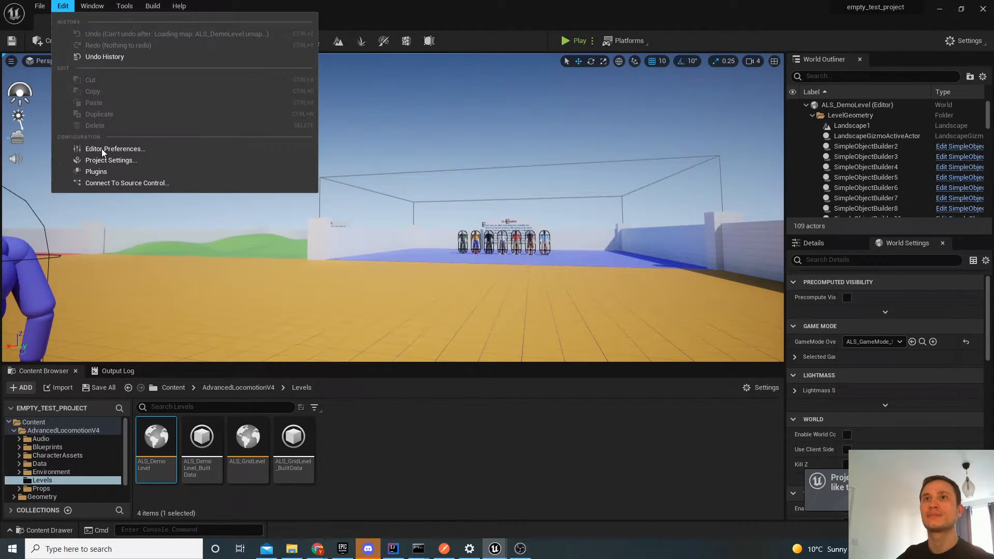
left_click(110, 160)
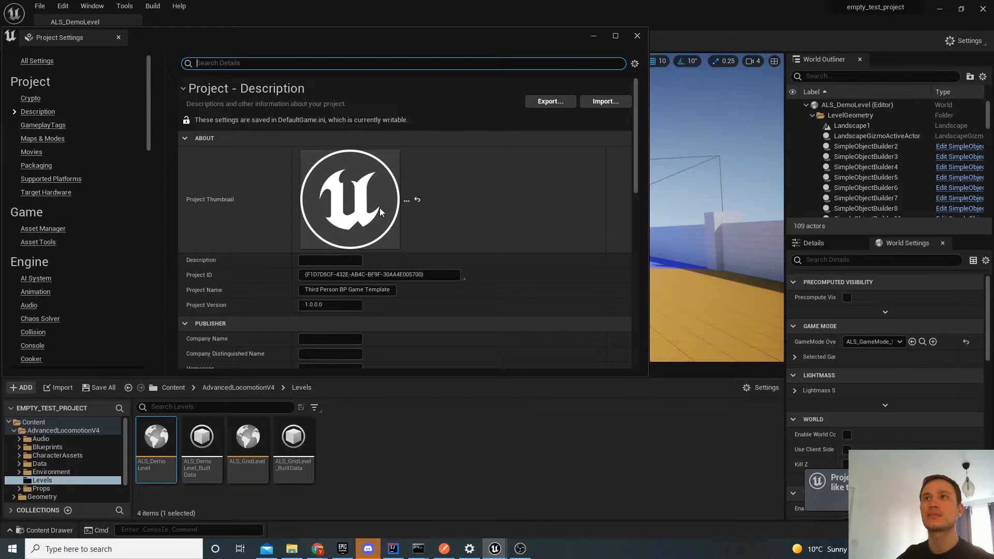
- Scroll the Project Settings sidebar to Engine and select the Input page
scroll("down", 3)
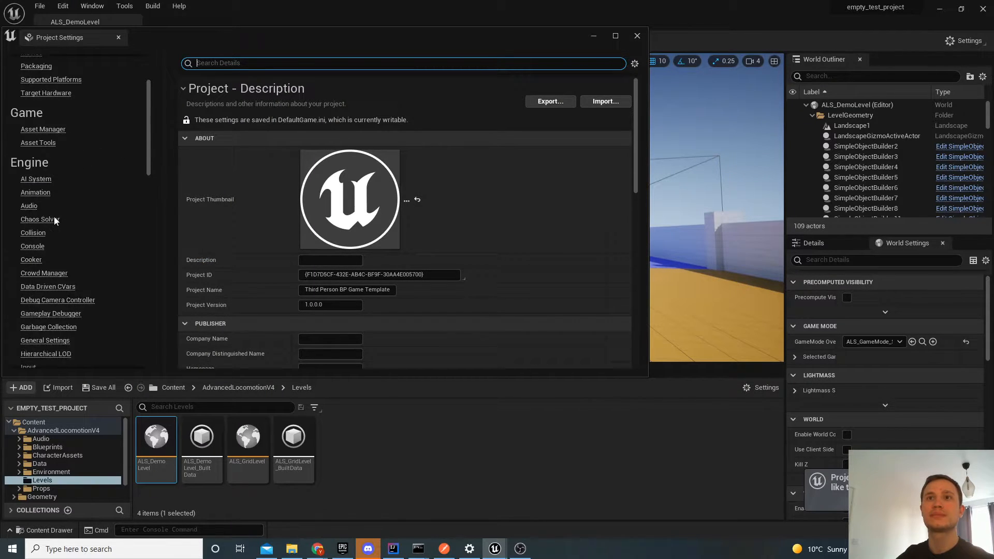
scroll("down", 3)
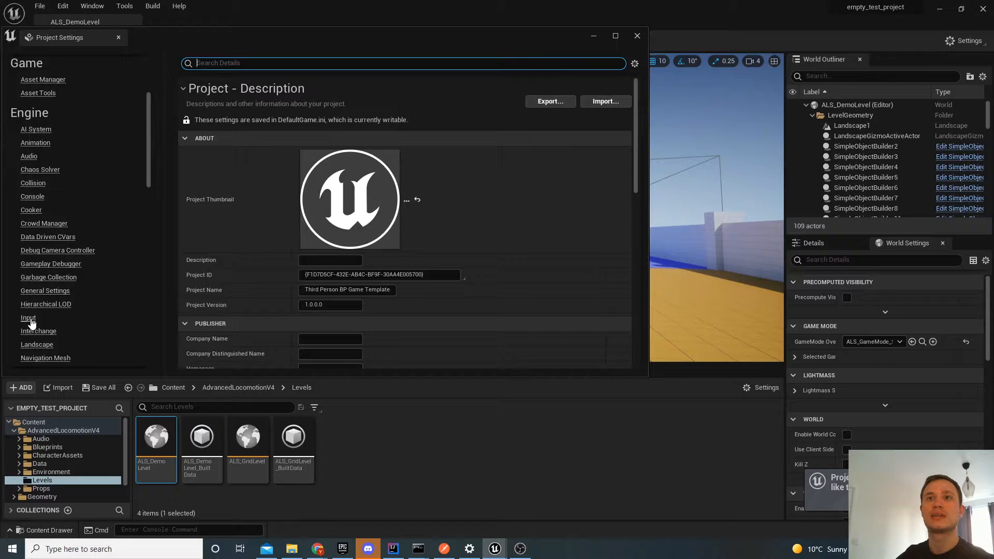
left_click(28, 317)
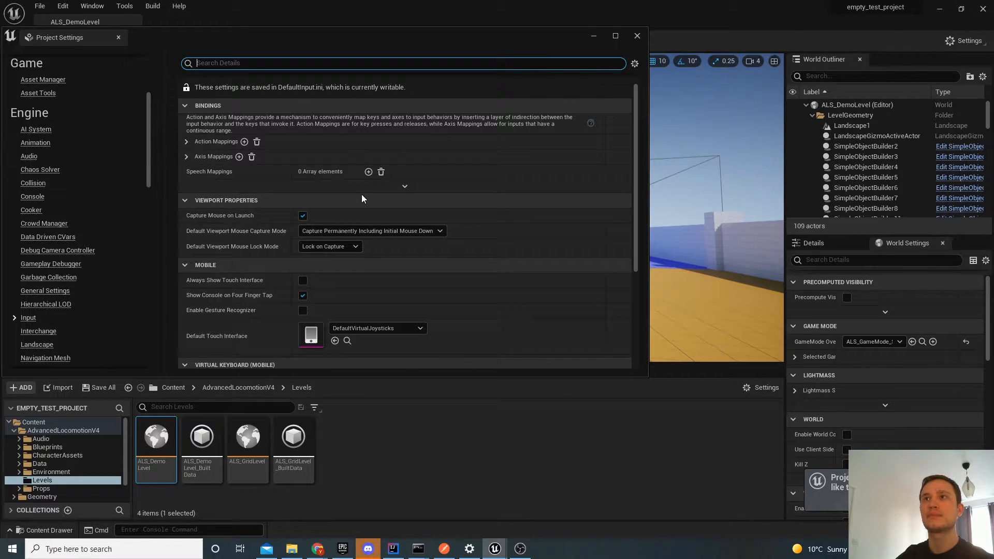
scroll("up", 3)
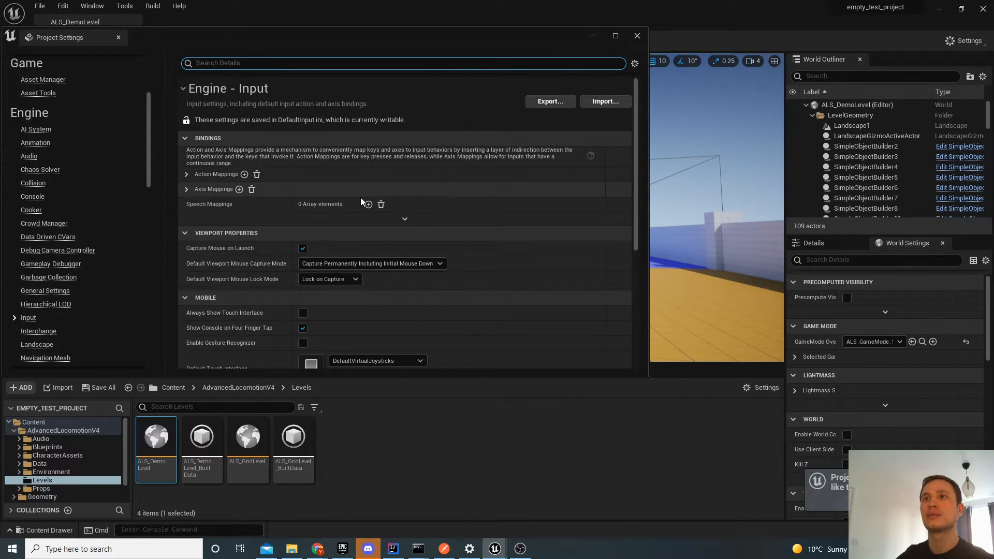
mouse_move(494, 549)
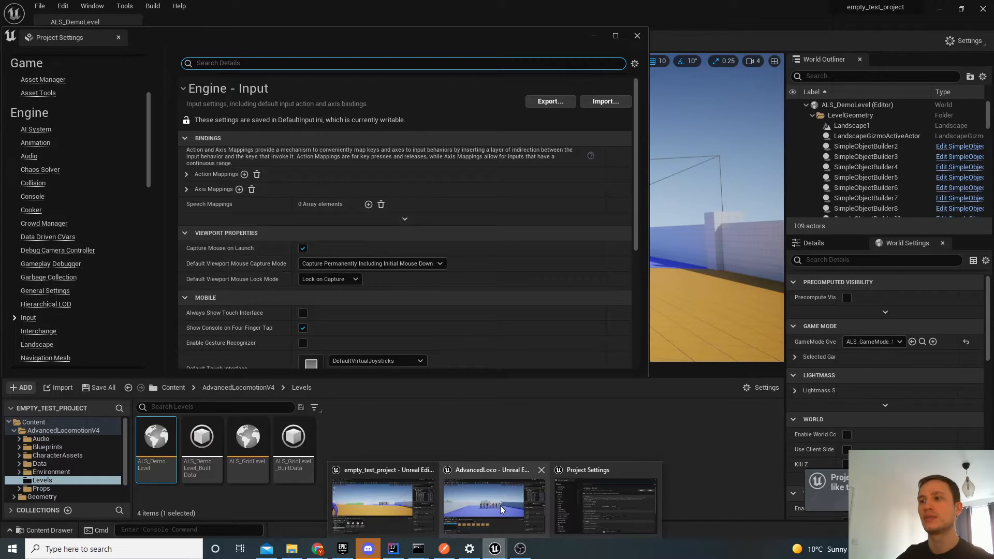
- Switch to the AdvancedLoco editor and open its Project Settings
left_click(493, 501)
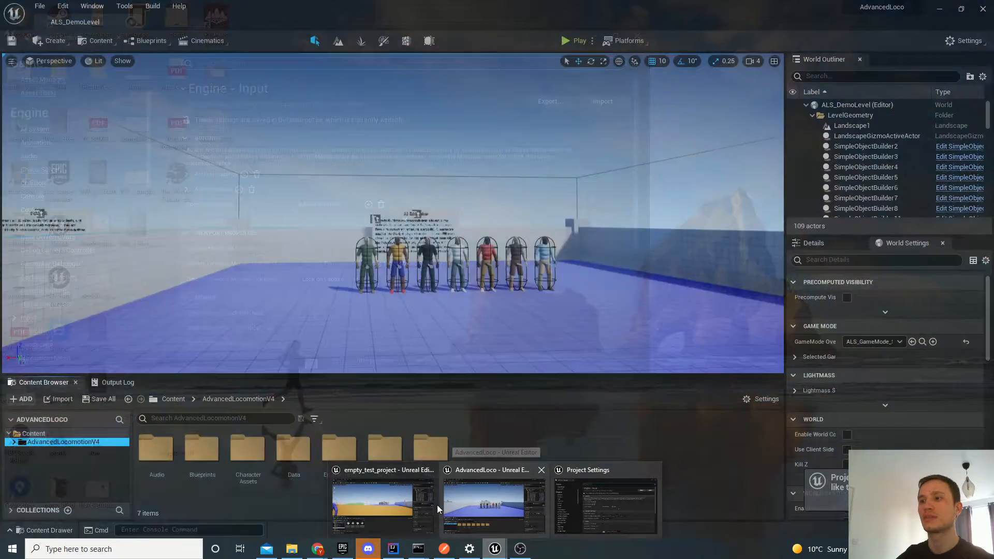
left_click(604, 500)
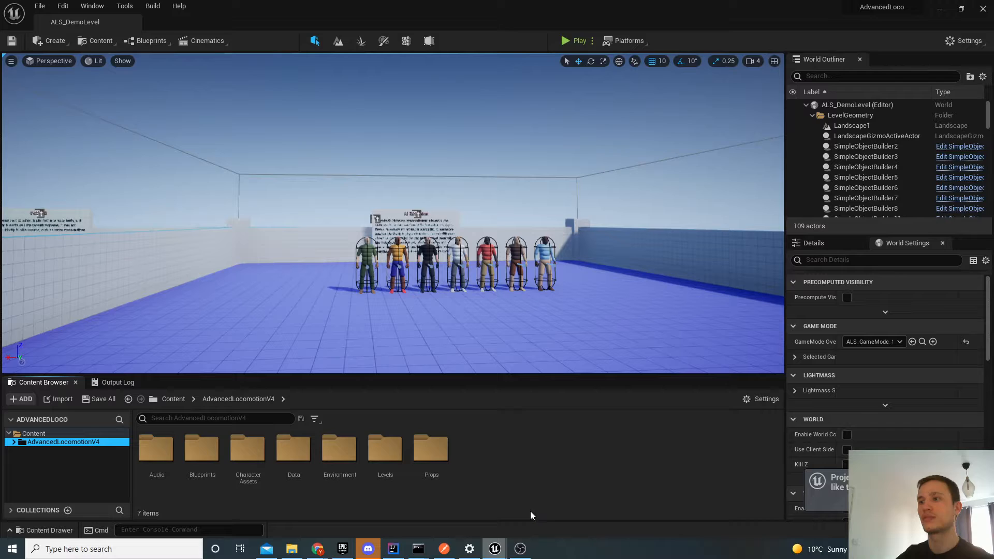
left_click(62, 6)
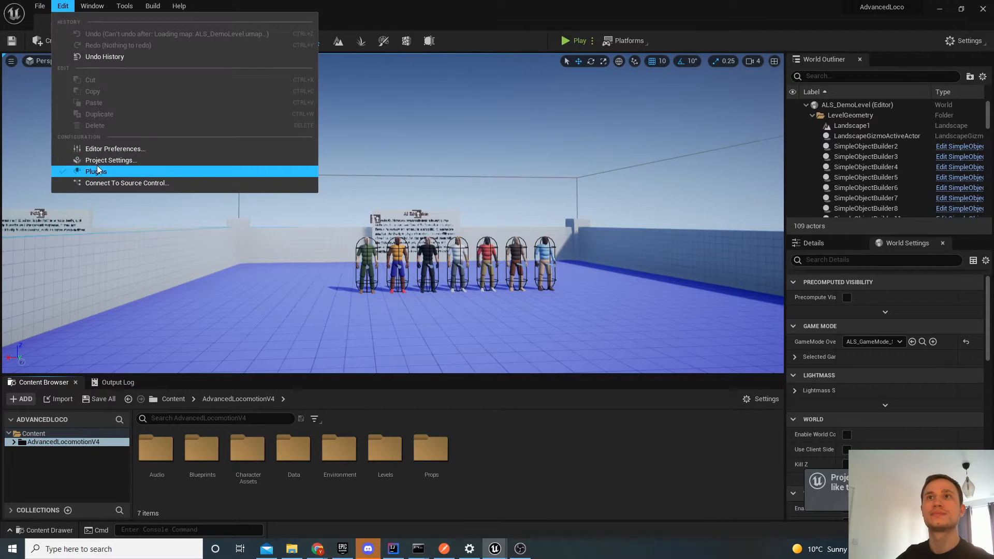
left_click(112, 160)
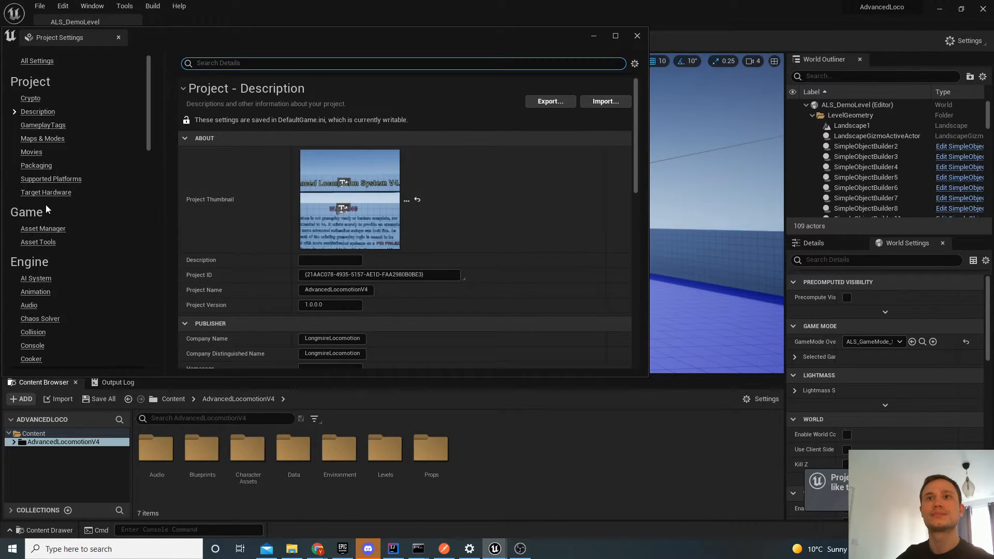
- Show the Engine Input page and review action mappings like JumpAction and SprintAction
scroll("down", 3)
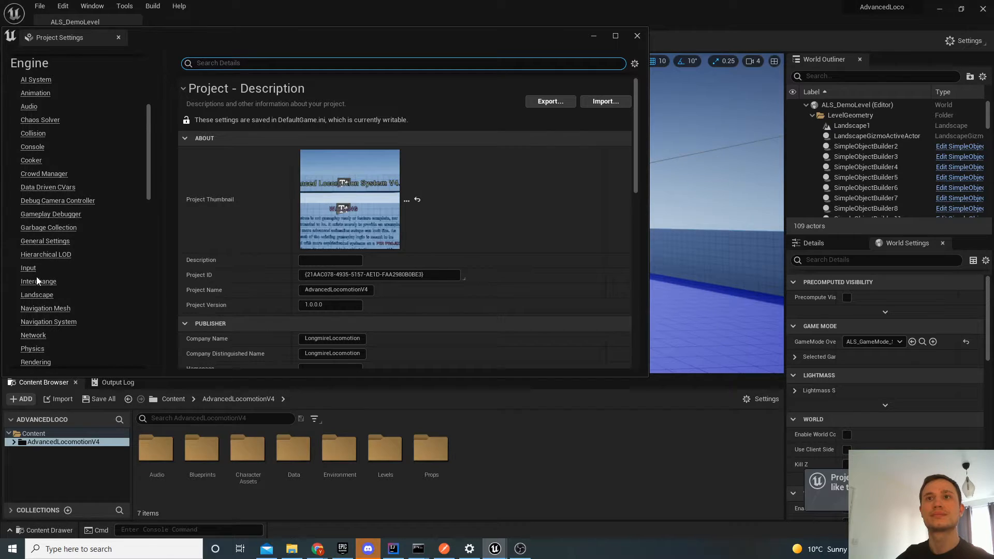
left_click(28, 268)
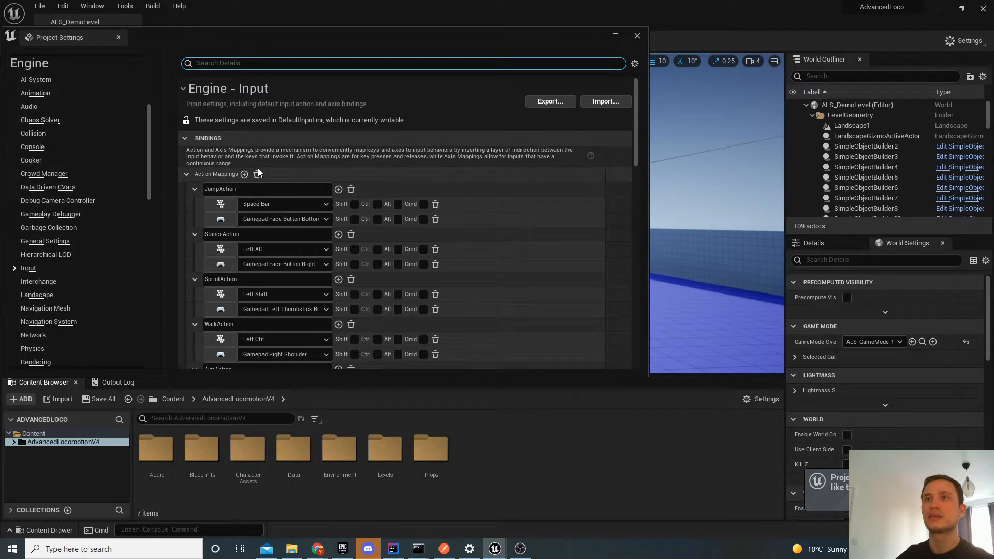
scroll("down", 3)
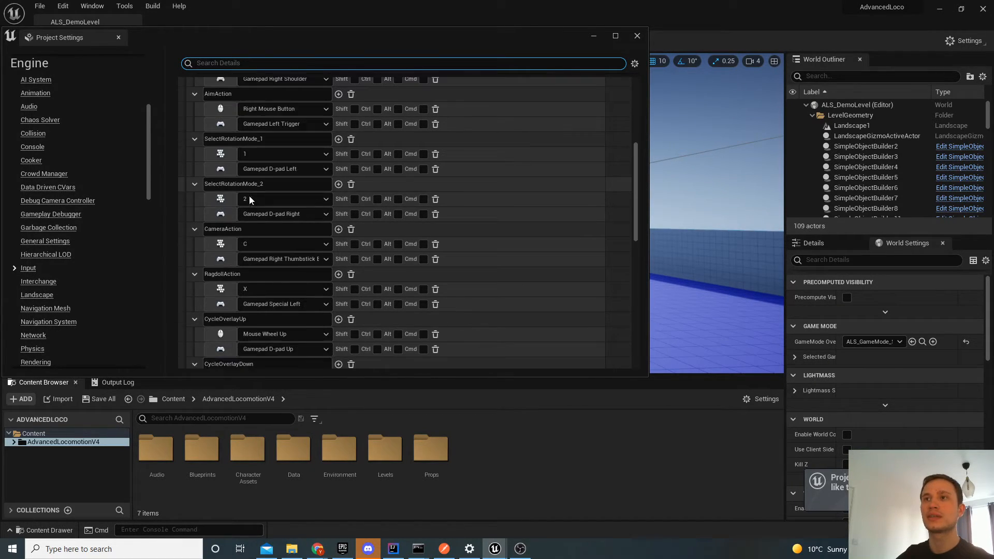
scroll("up", 3)
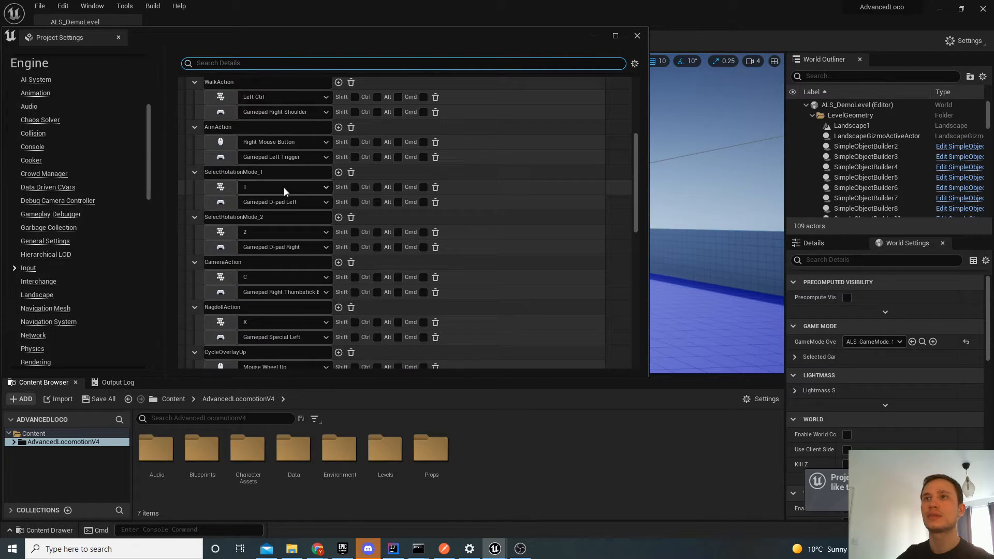
scroll("up", 3)
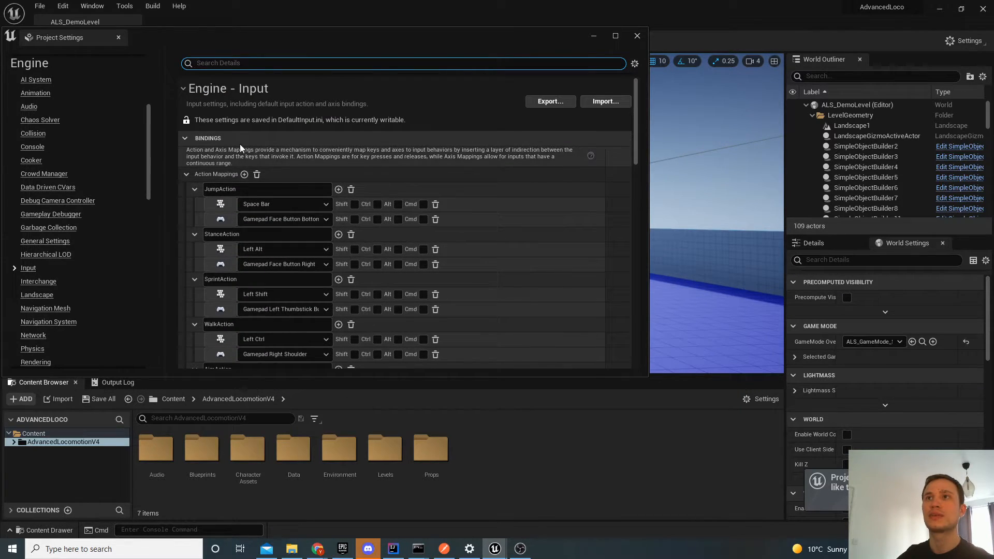
left_click(636, 36)
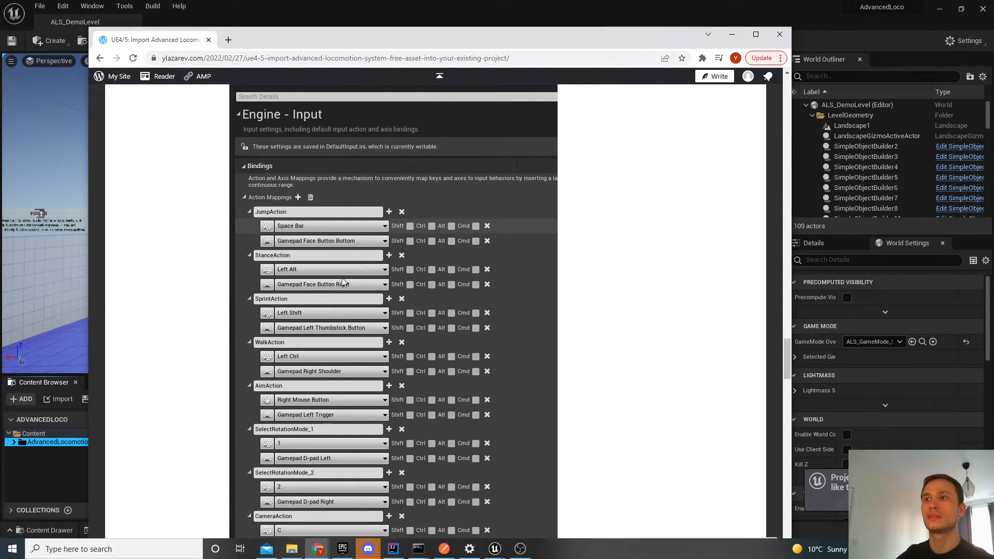
- Review the article's ALS action mapping screenshot, then return to the editor
scroll("down", 3)
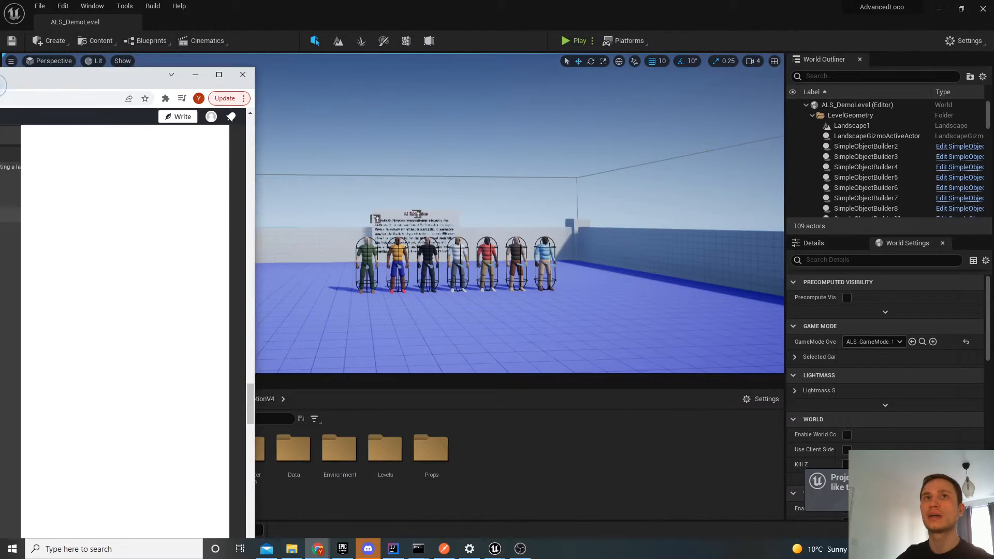
left_click(242, 74)
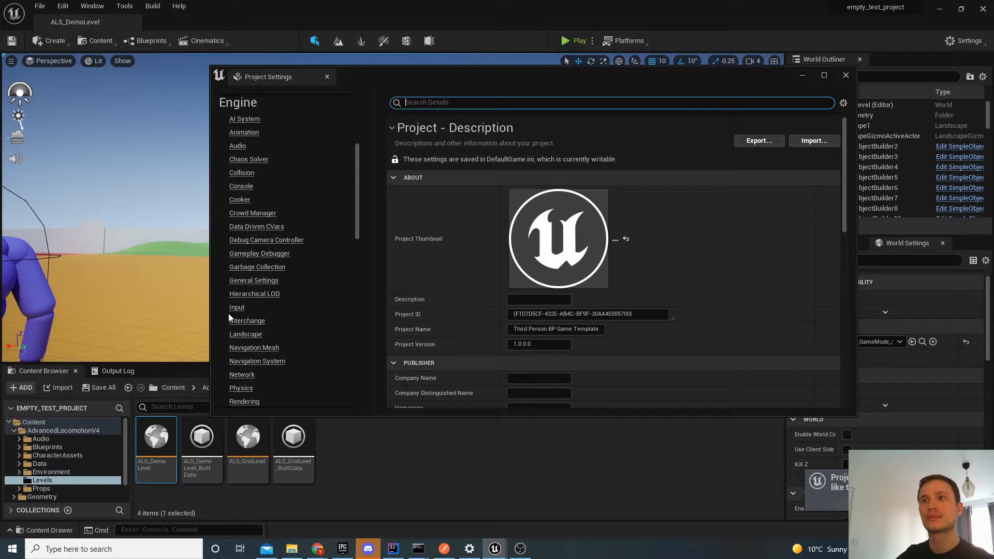
- Delete the default Jump and ResetVR action mappings and all default axis mappings
left_click(237, 307)
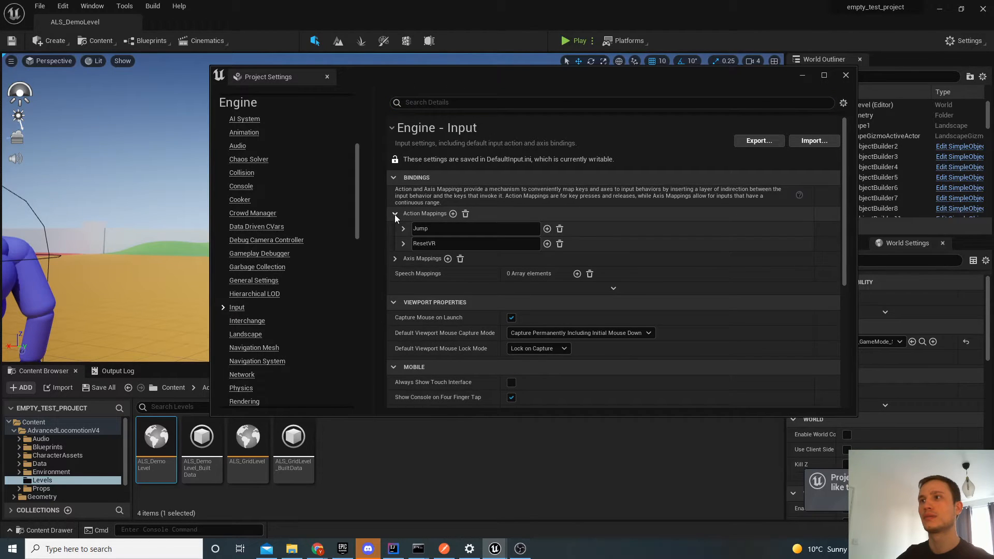
left_click(394, 258)
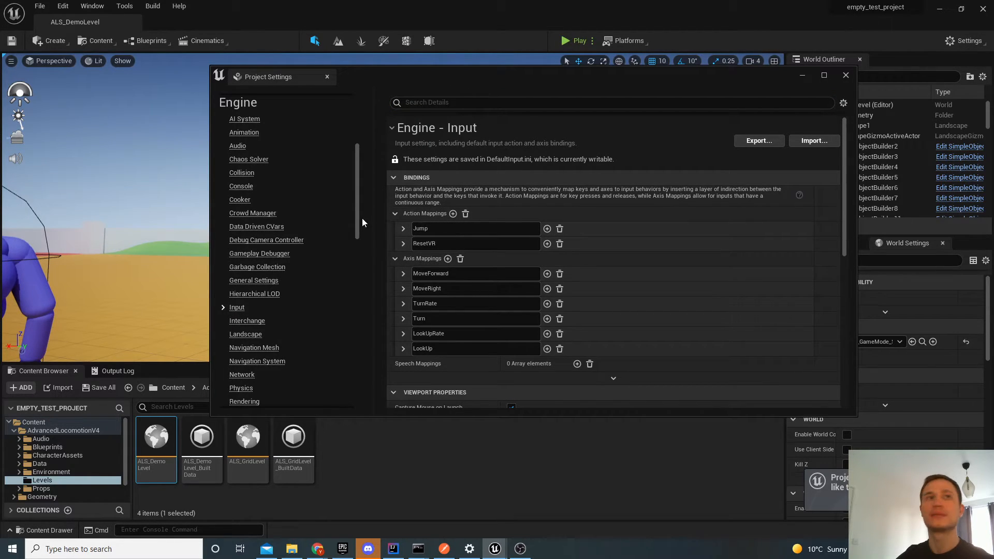
mouse_move(486, 226)
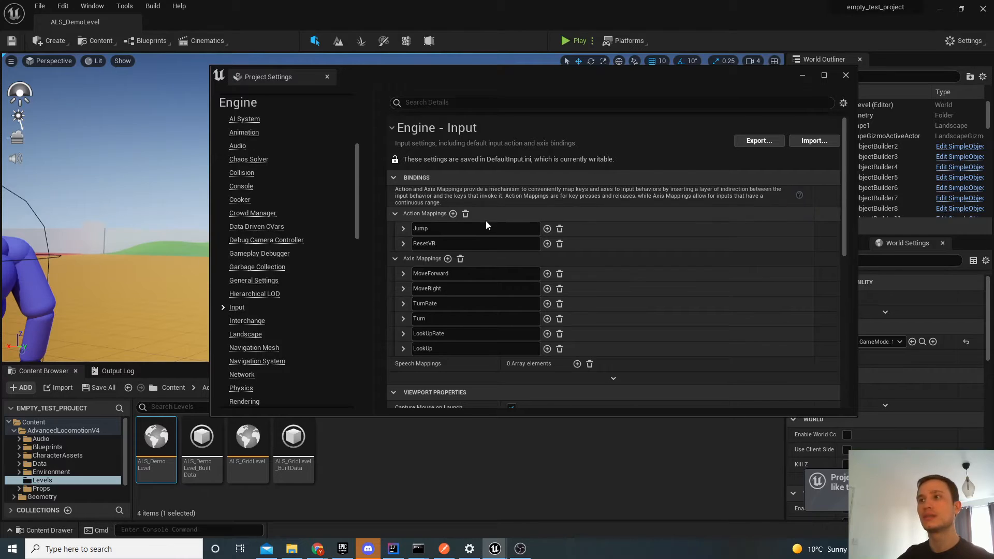
mouse_move(559, 229)
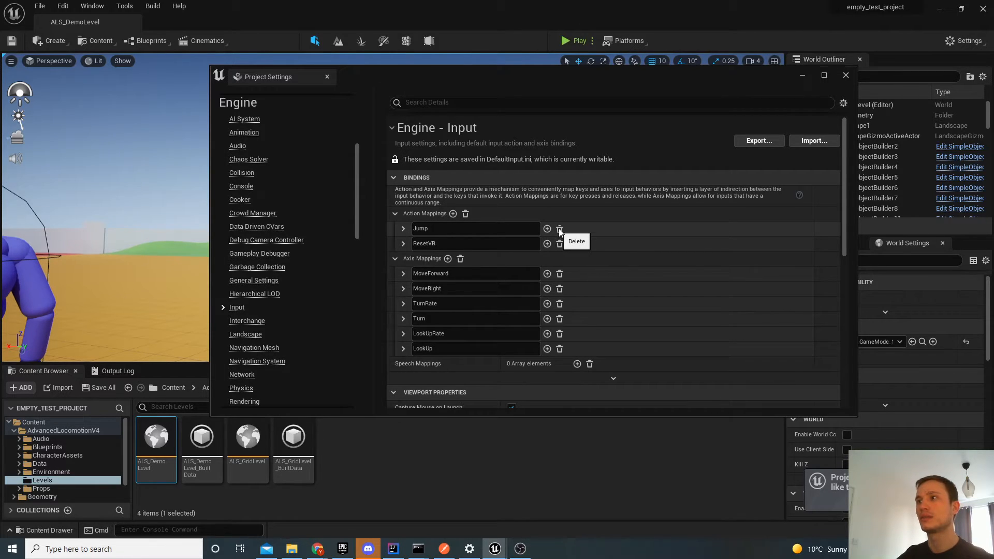
left_click(559, 229)
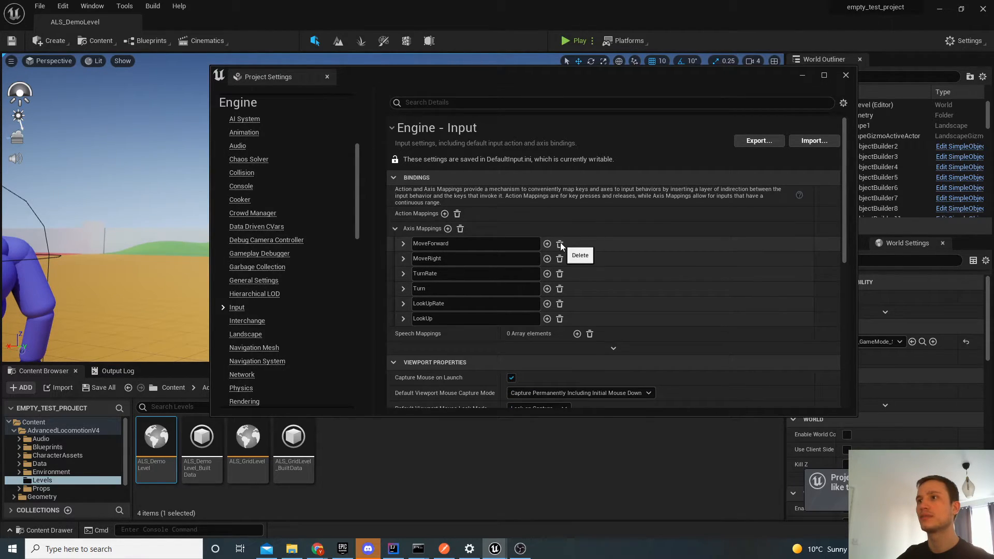
left_click(559, 243)
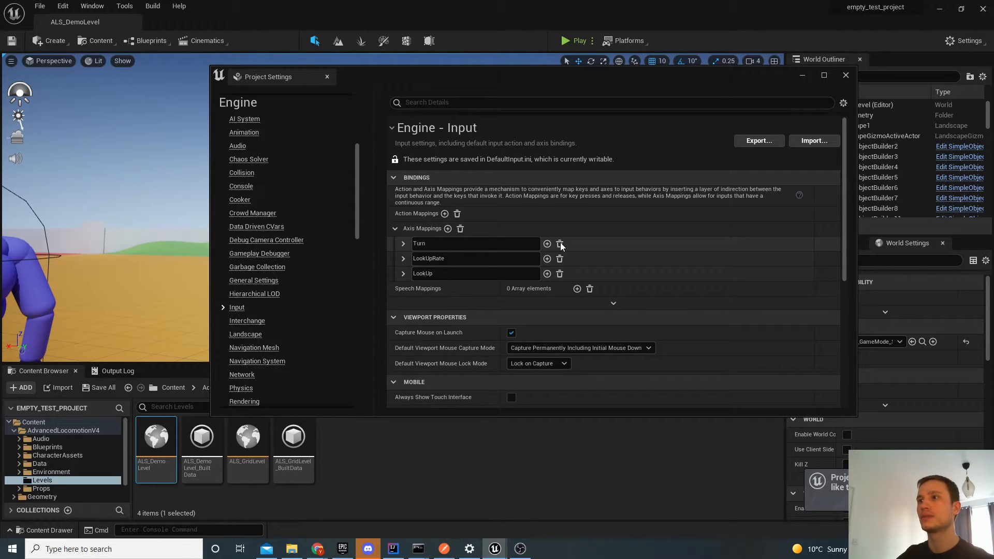
left_click(394, 228)
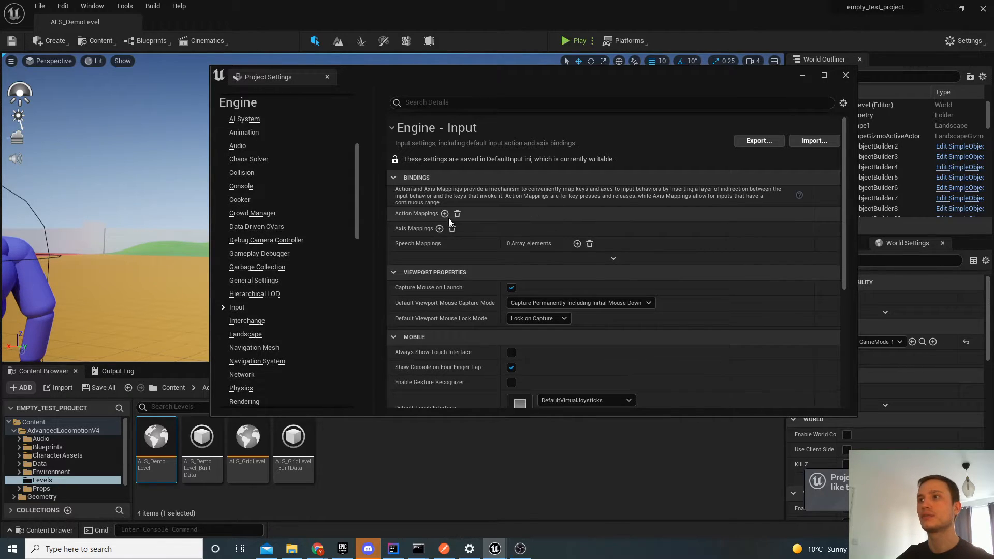
- Add a JumpAction action mapping bound to Space Bar, then scroll down the mapping list
left_click(444, 213)
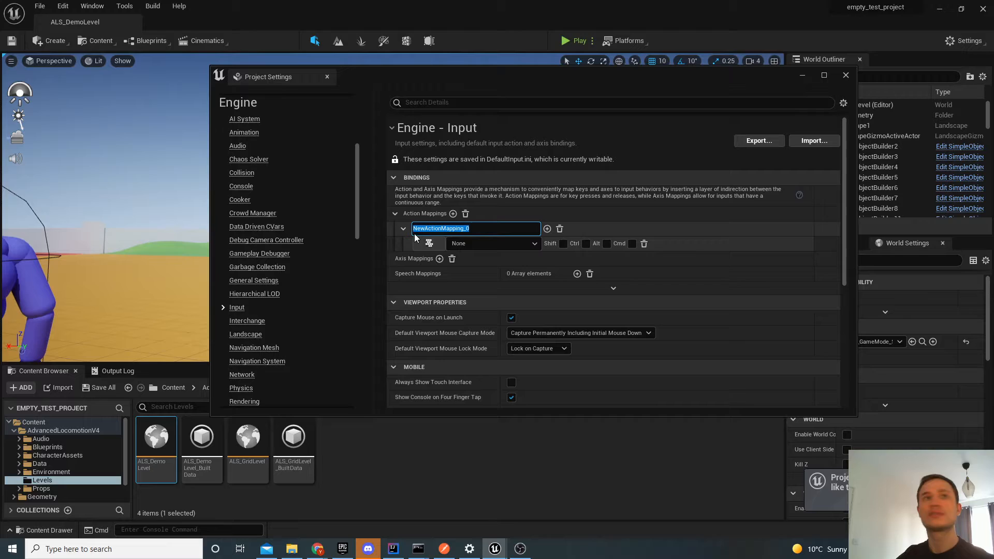
type("JumpAction")
type("spa")
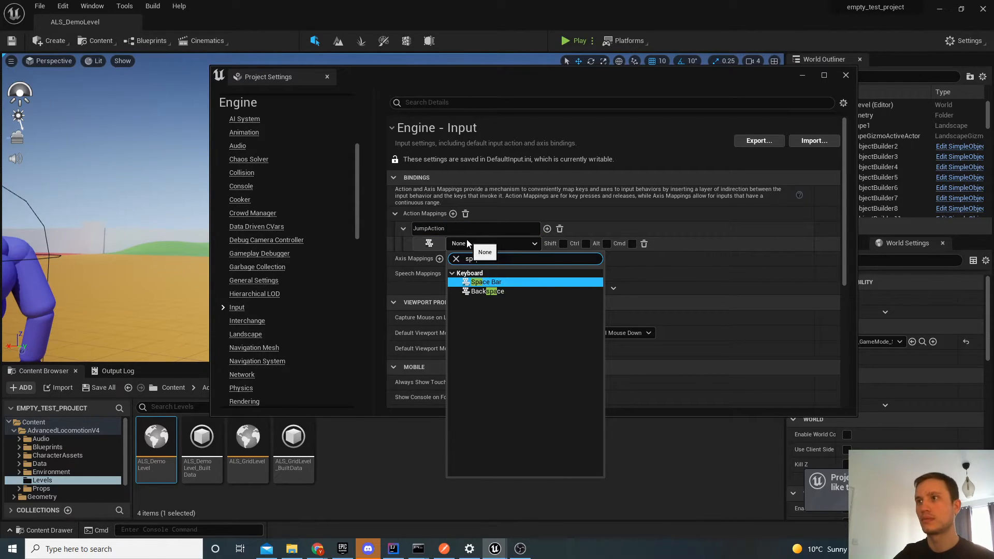
left_click(485, 281)
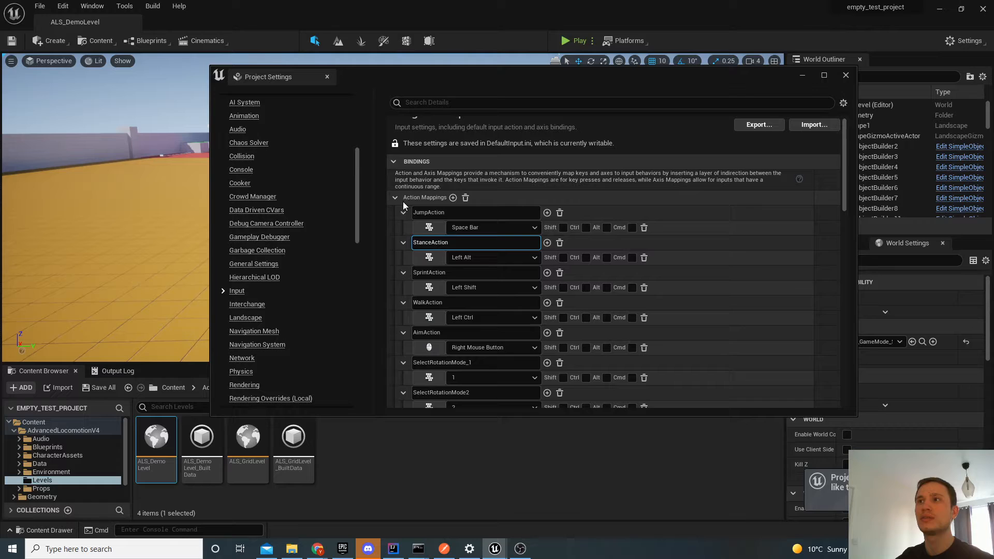
scroll("down", 3)
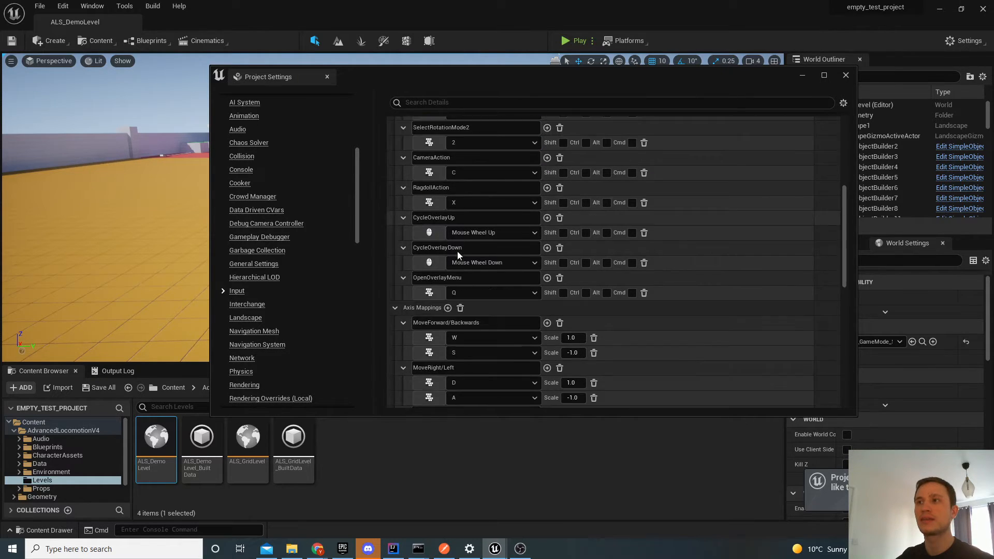
scroll("down", 3)
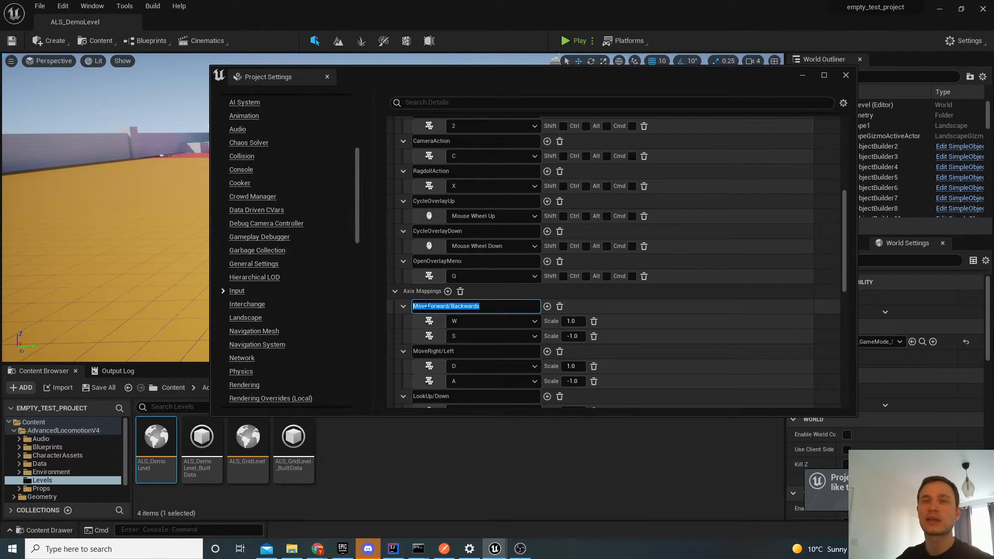
mouse_move(467, 321)
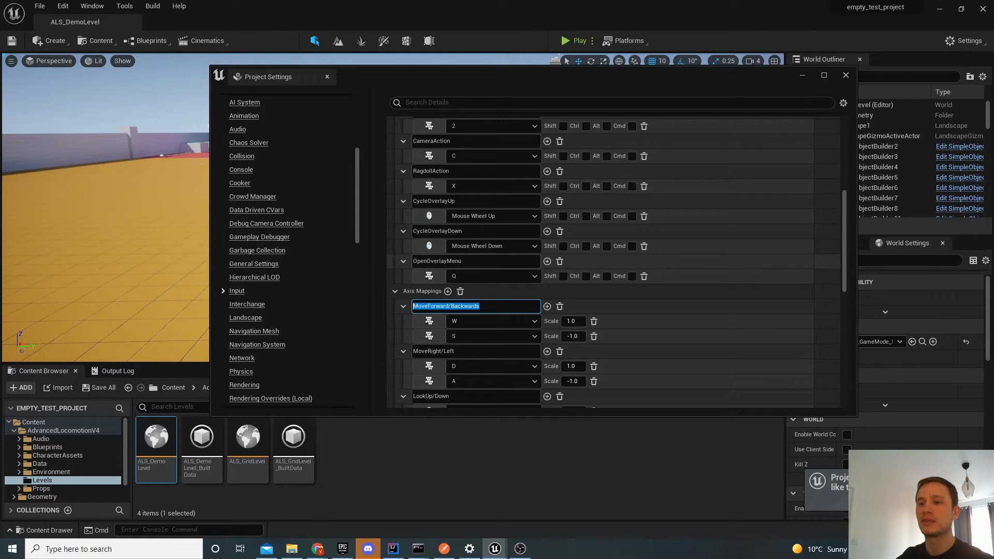
scroll("down", 3)
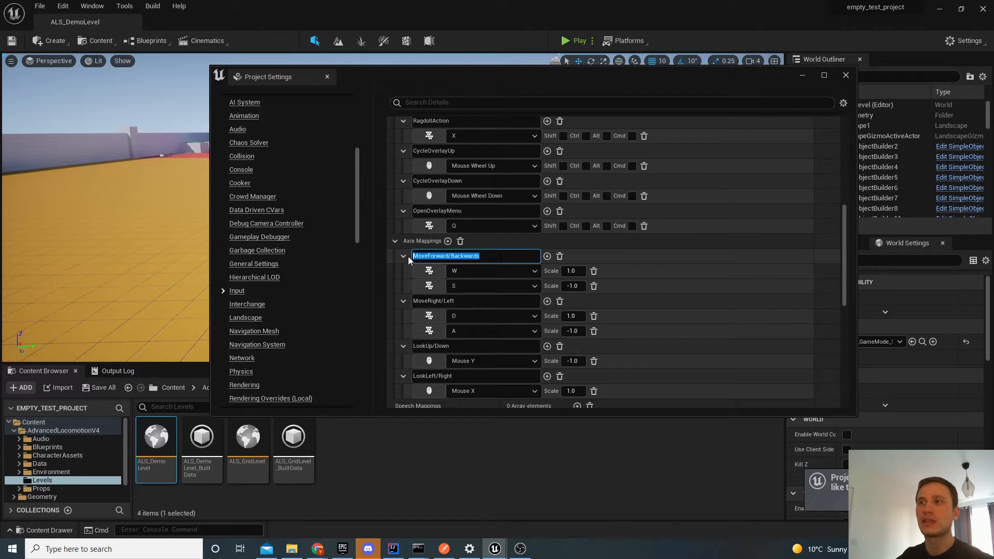
mouse_move(403, 282)
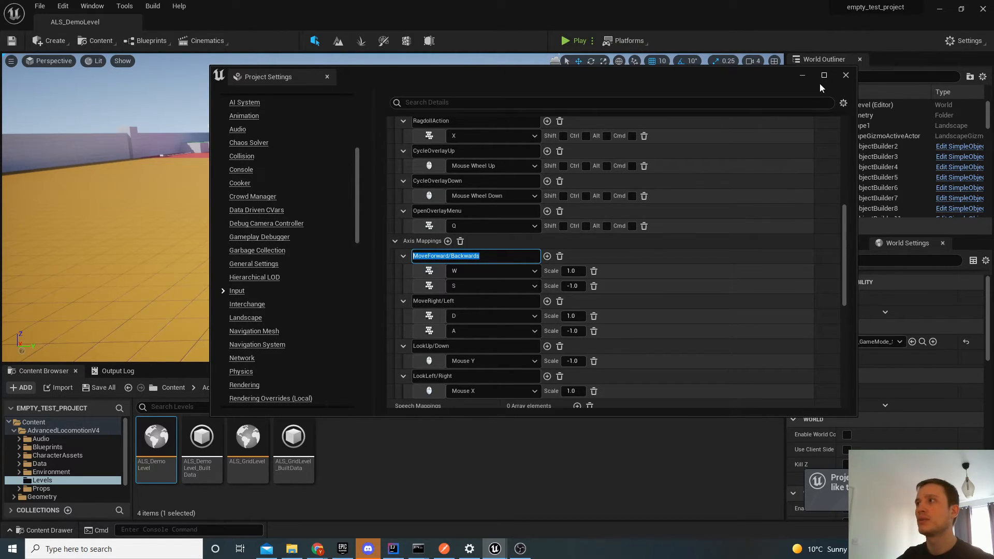
- Close Project Settings, play-test ALS_DemoLevel with the new input mappings, then stop
left_click(844, 74)
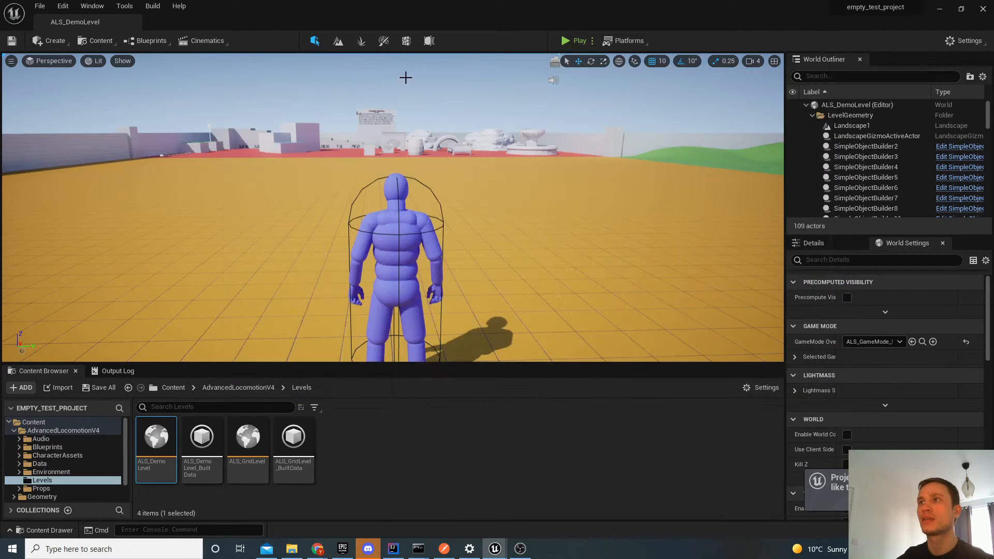
left_click(565, 41)
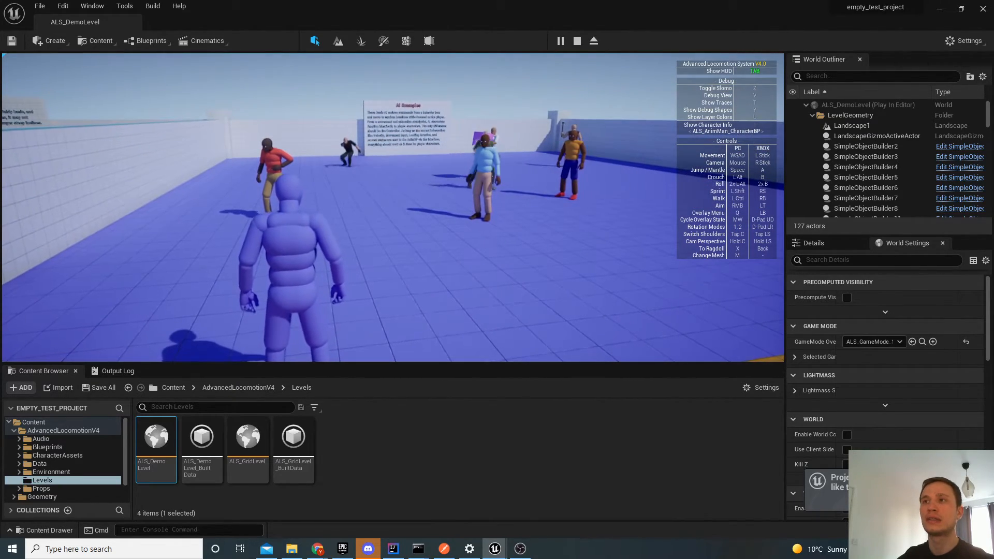
left_click(575, 41)
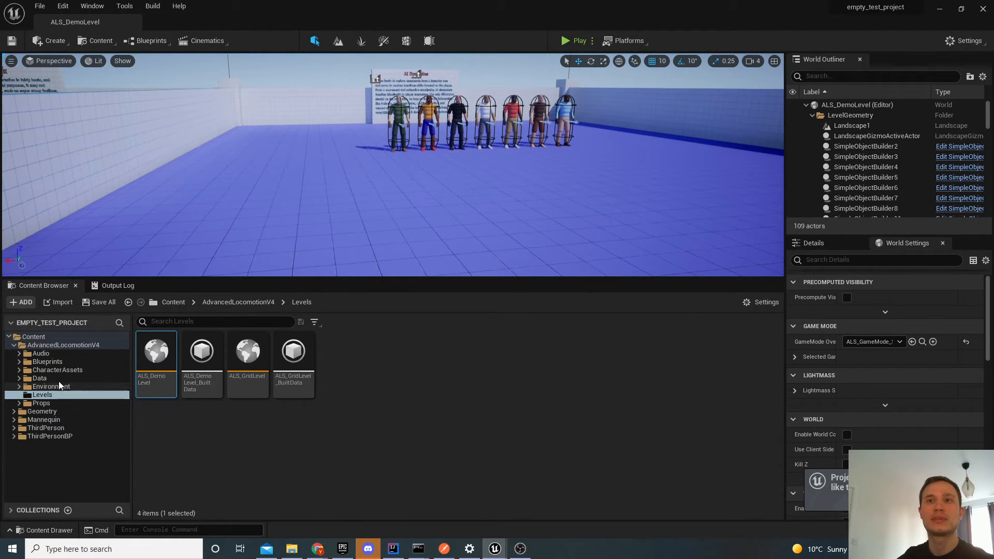
- Open AdvancedLocomotionV4's CharacterAssets/MannequinSkeleton folder in the Content Browser
left_click(57, 370)
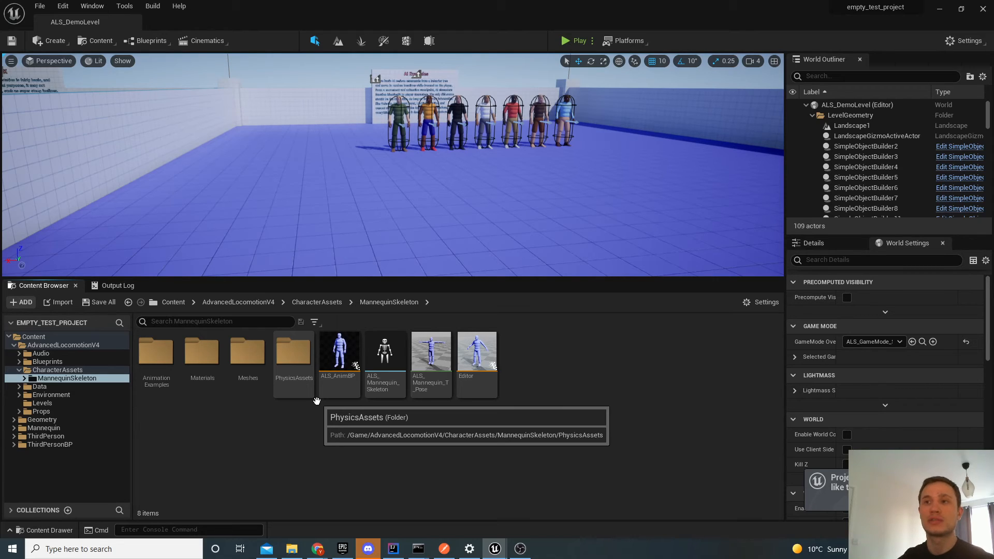
mouse_move(308, 415)
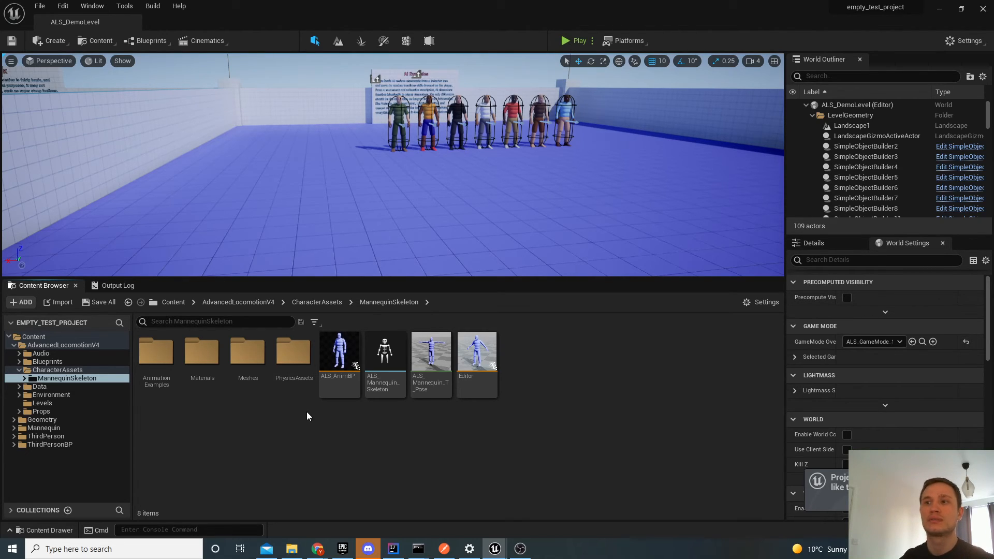
mouse_move(66, 378)
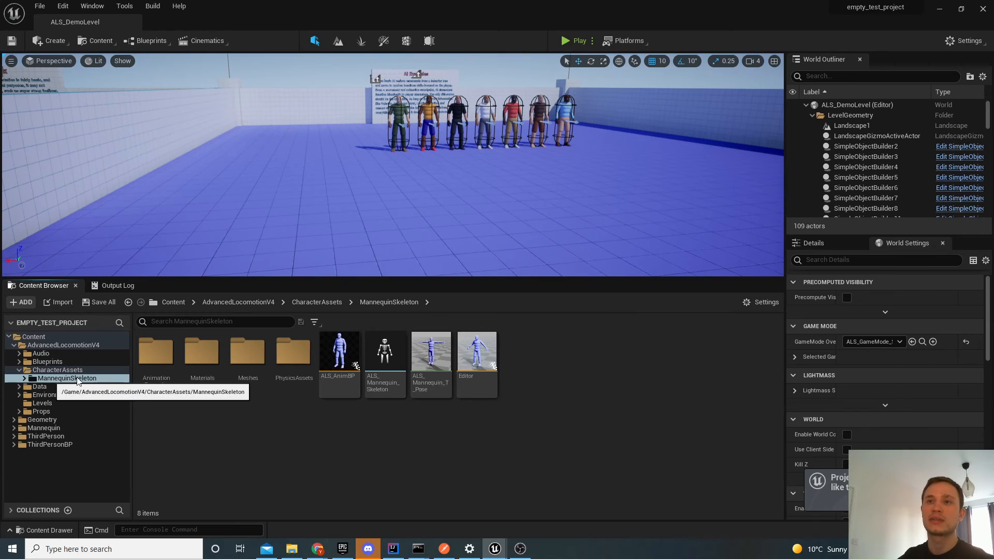
mouse_move(412, 428)
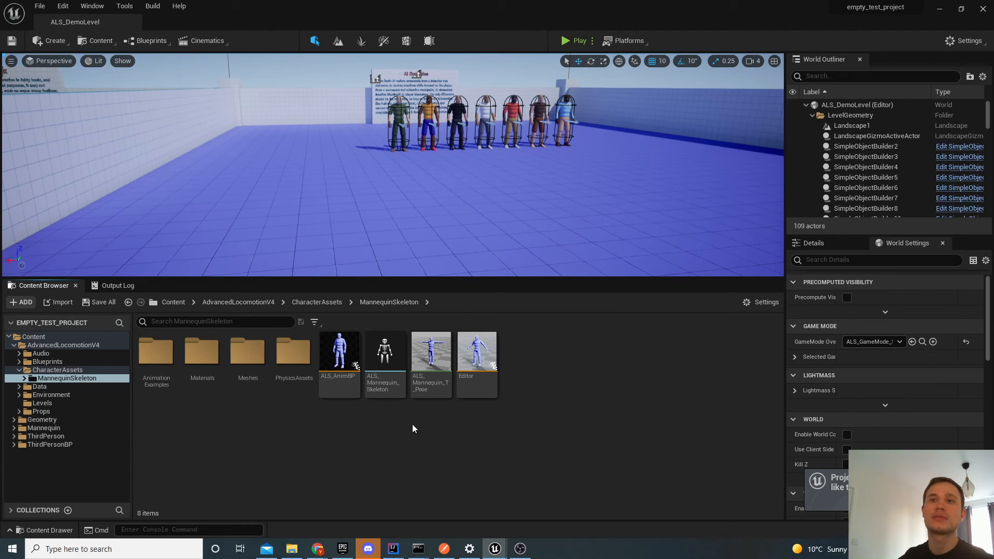
mouse_move(62, 344)
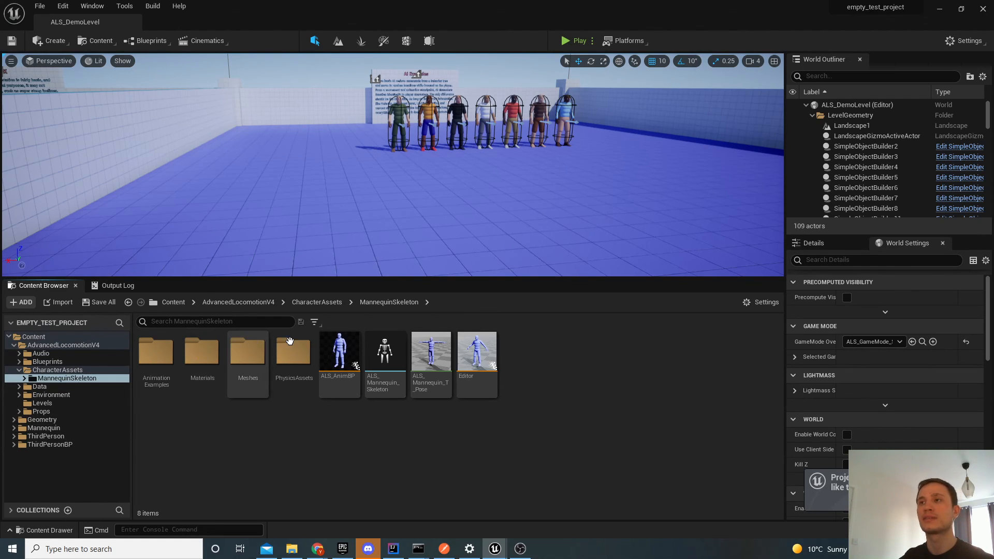
mouse_move(508, 260)
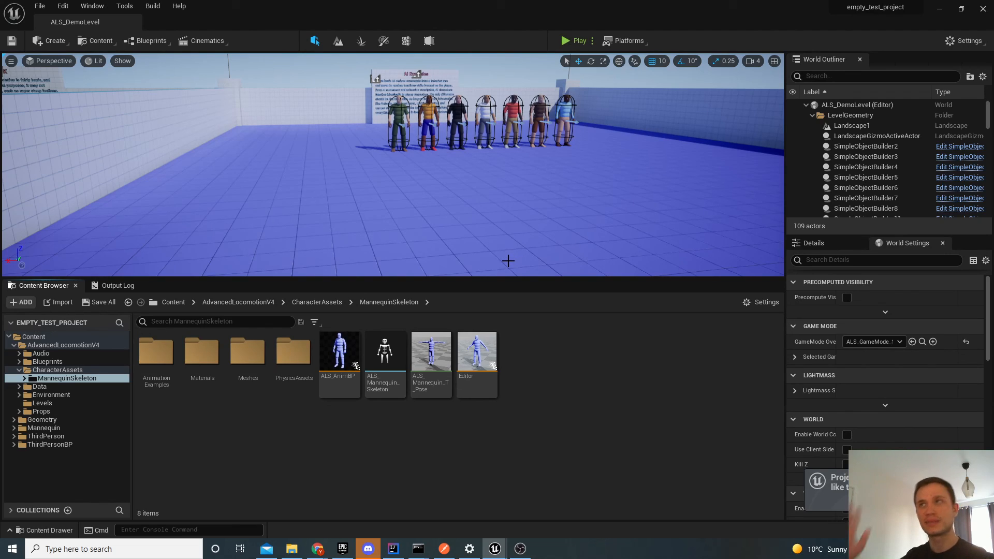